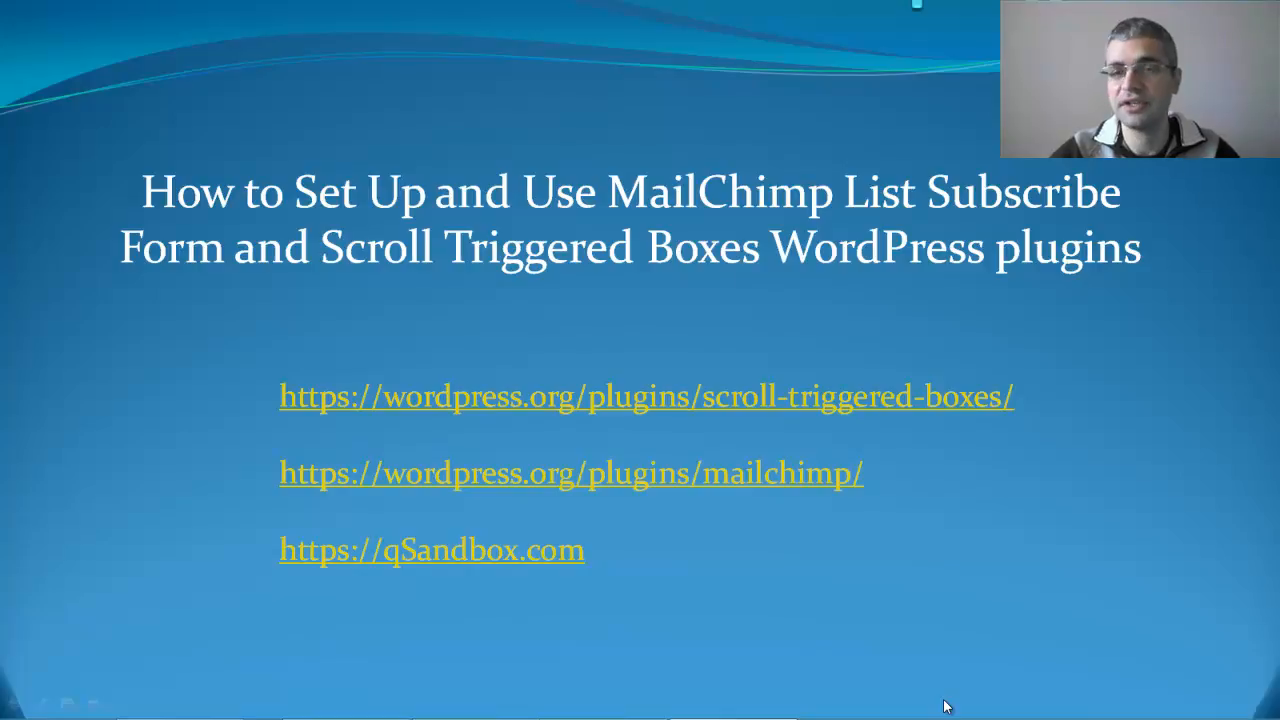
Leave the PowerPoint title slide for the logged-in qSandbox.com site in Firefox
left_click(431, 550)
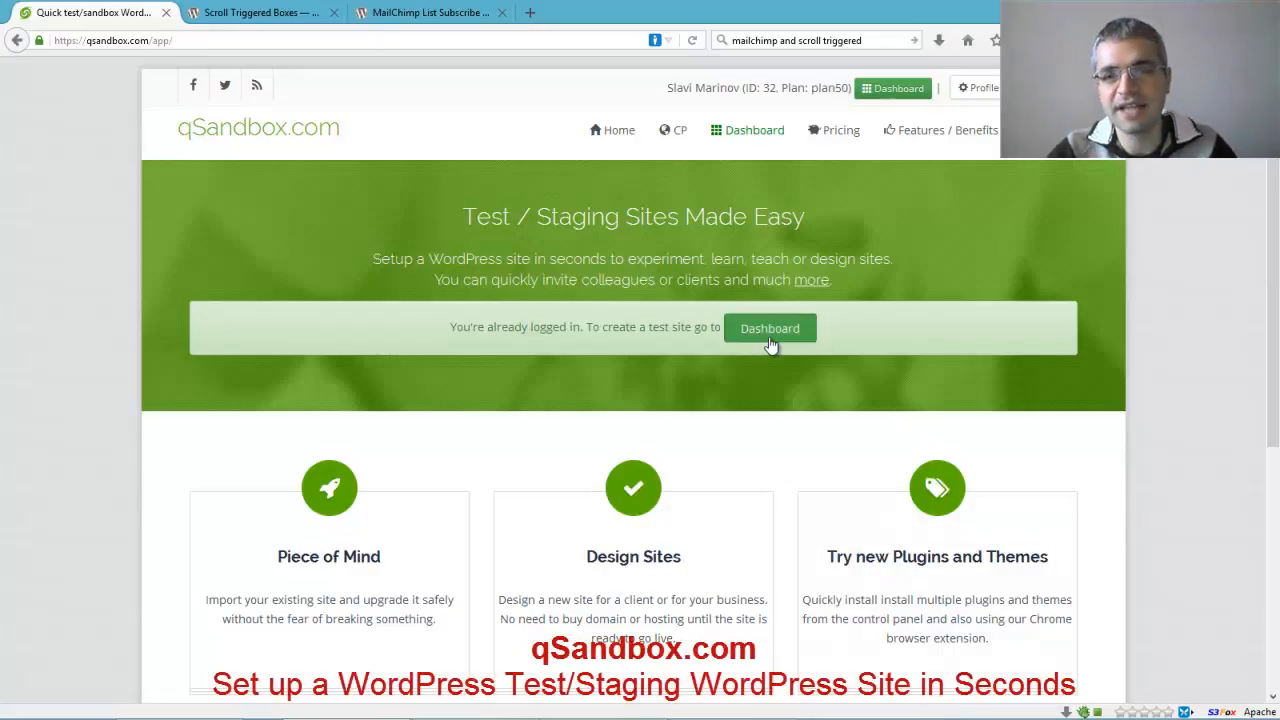
Add a blank WordPress test site named mailchimp-subscr-form and open its wp-admin dashboard
left_click(769, 328)
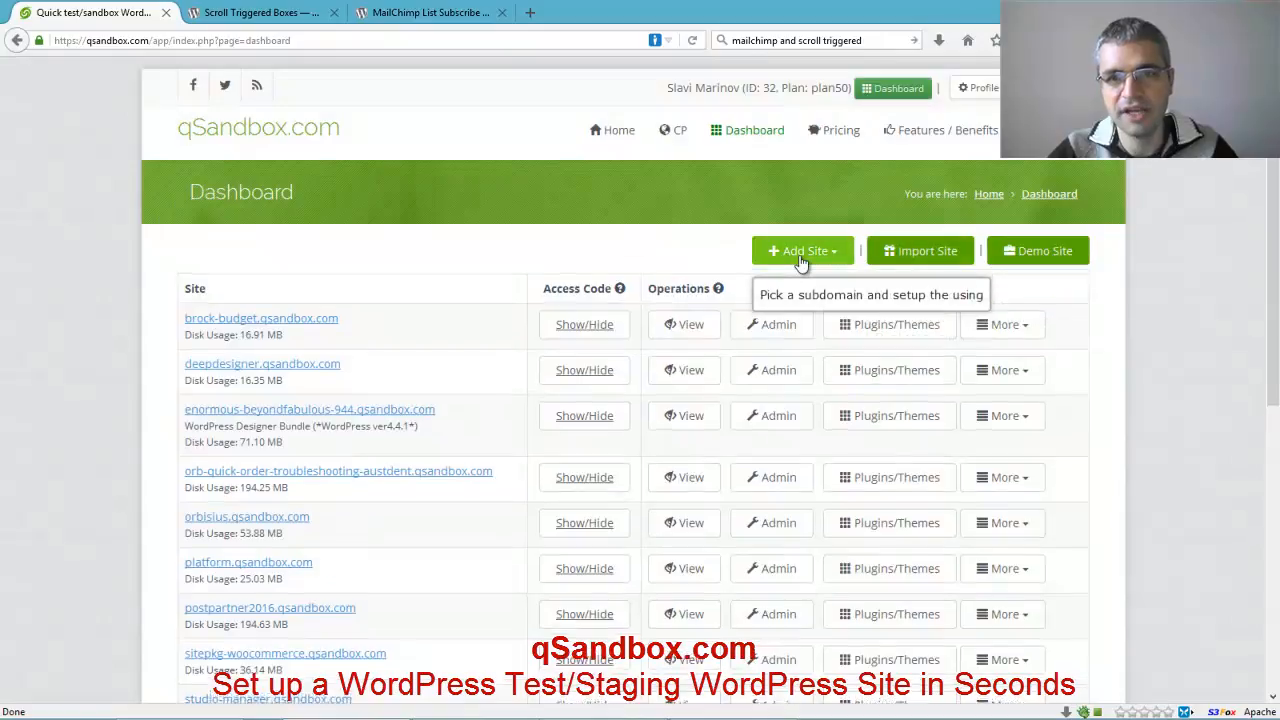
left_click(801, 250)
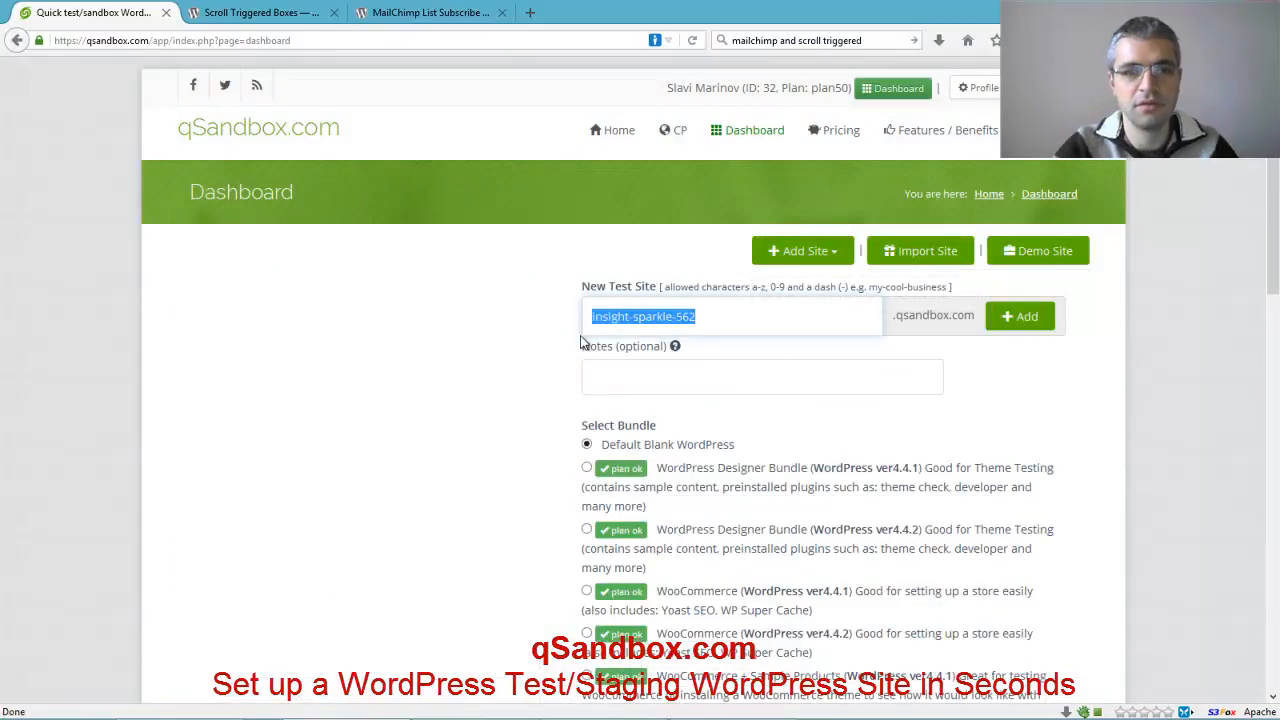
type("mailchimp")
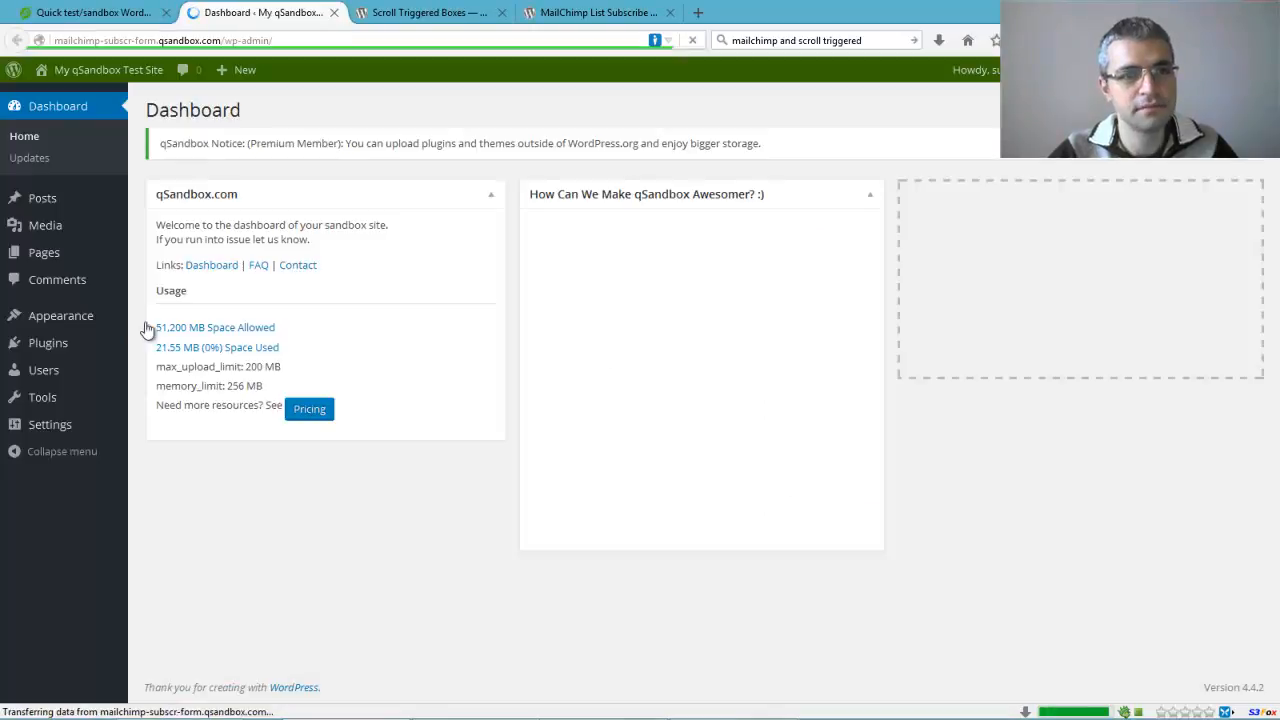
mouse_move(48, 342)
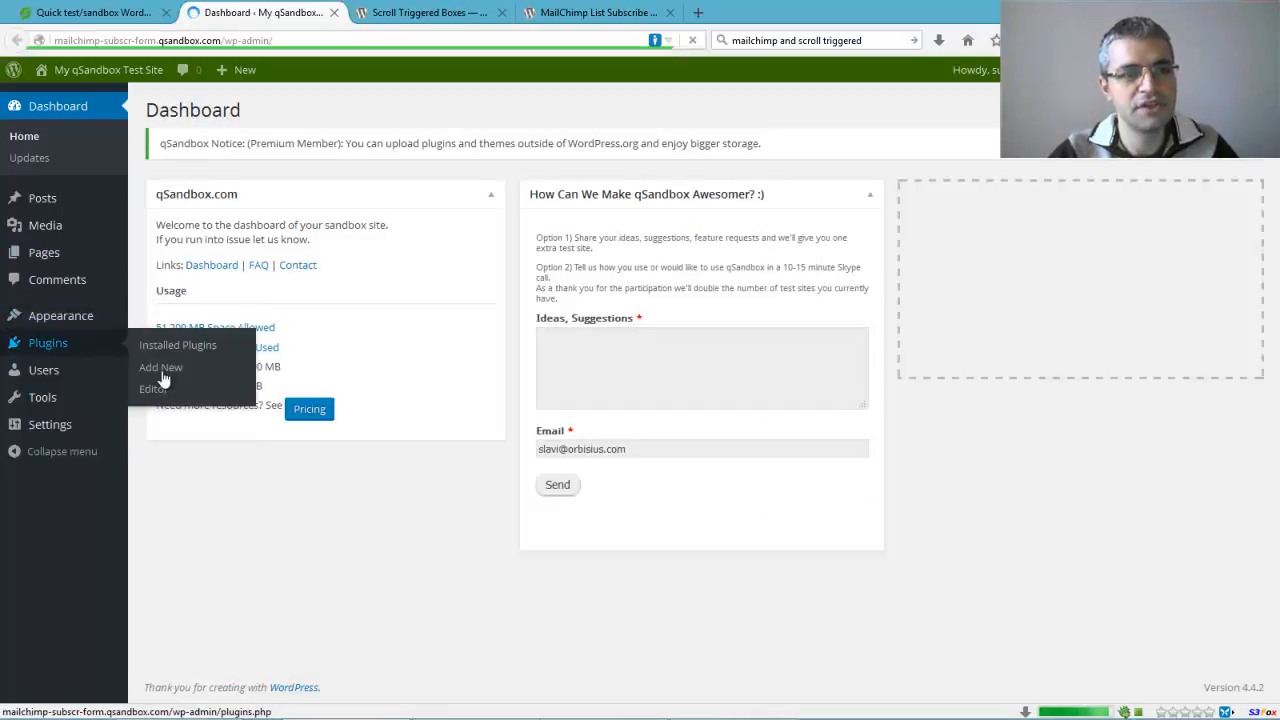
Search Add New Plugins for 'Scroll Triggered Boxes' and install it
left_click(160, 367)
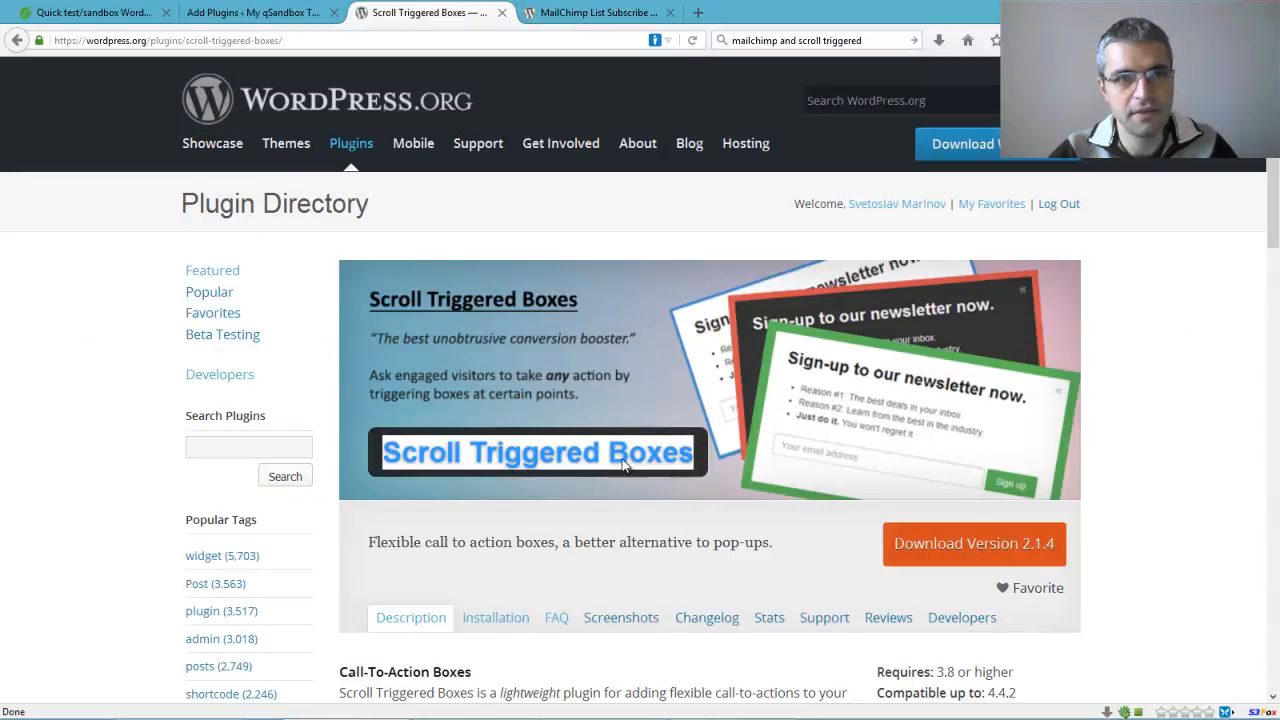
left_click(240, 11)
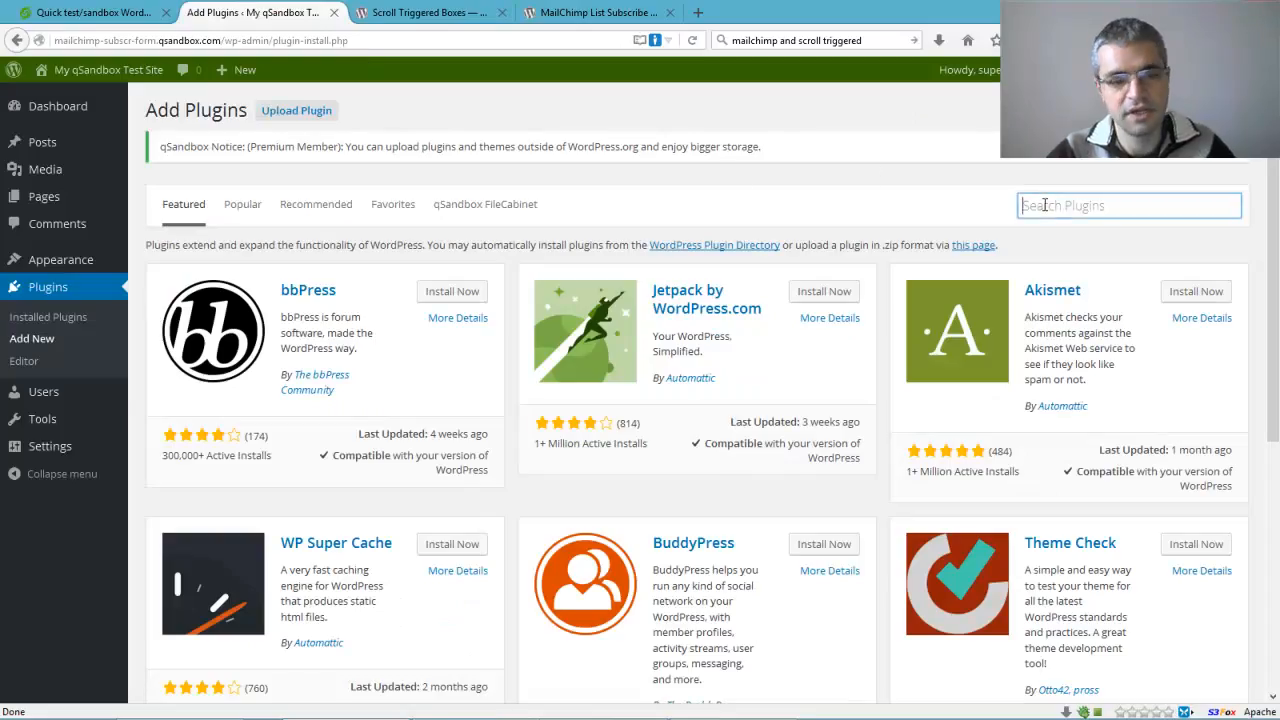
type("Scroll Triggered Boxes")
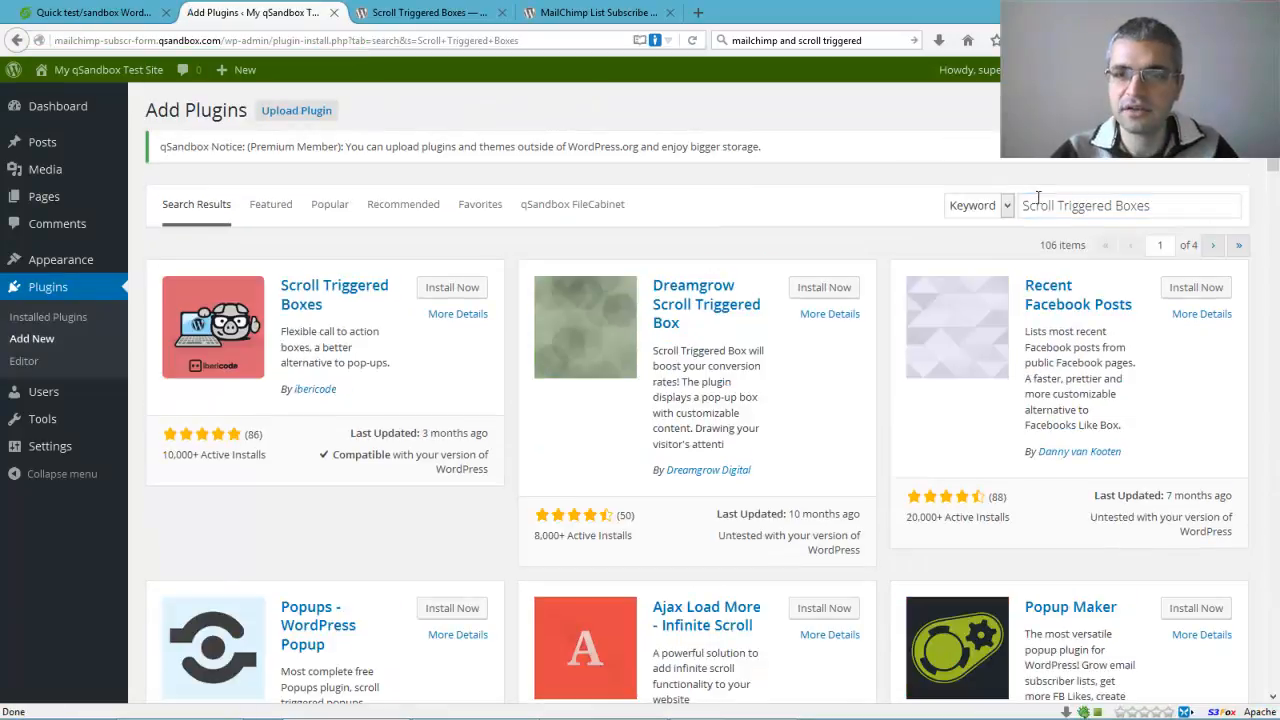
left_click(451, 287)
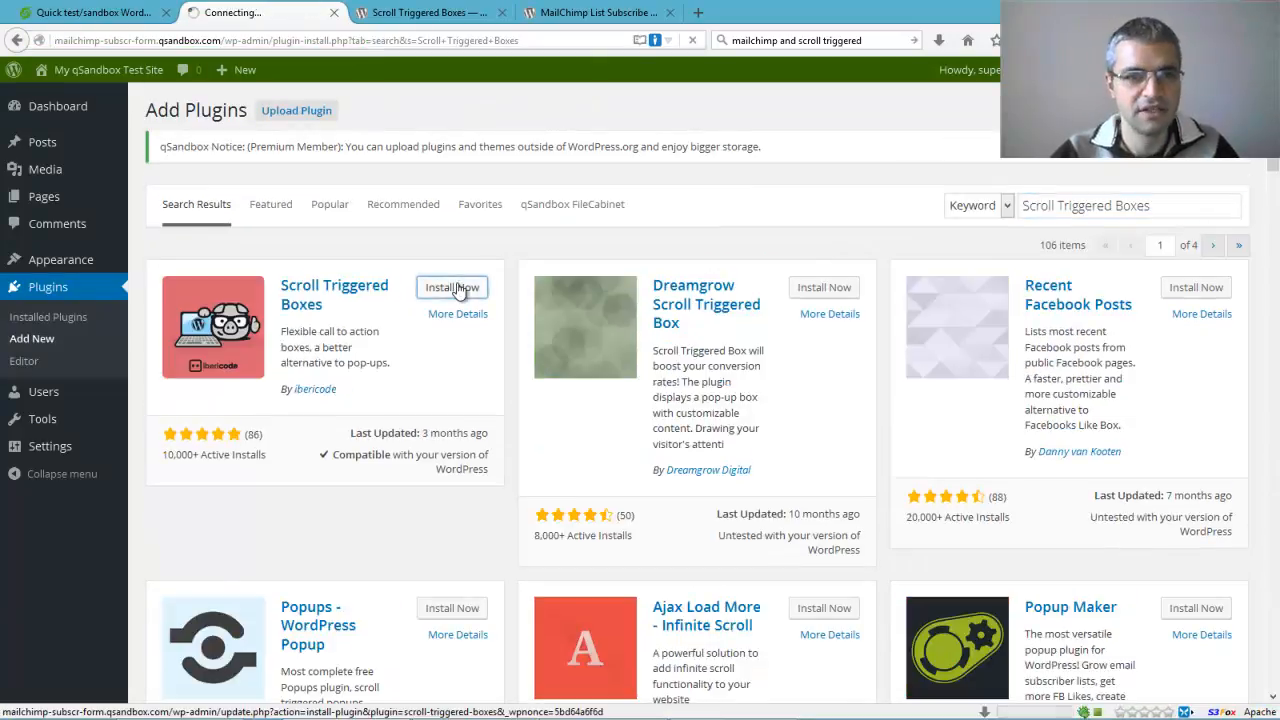
left_click(451, 287)
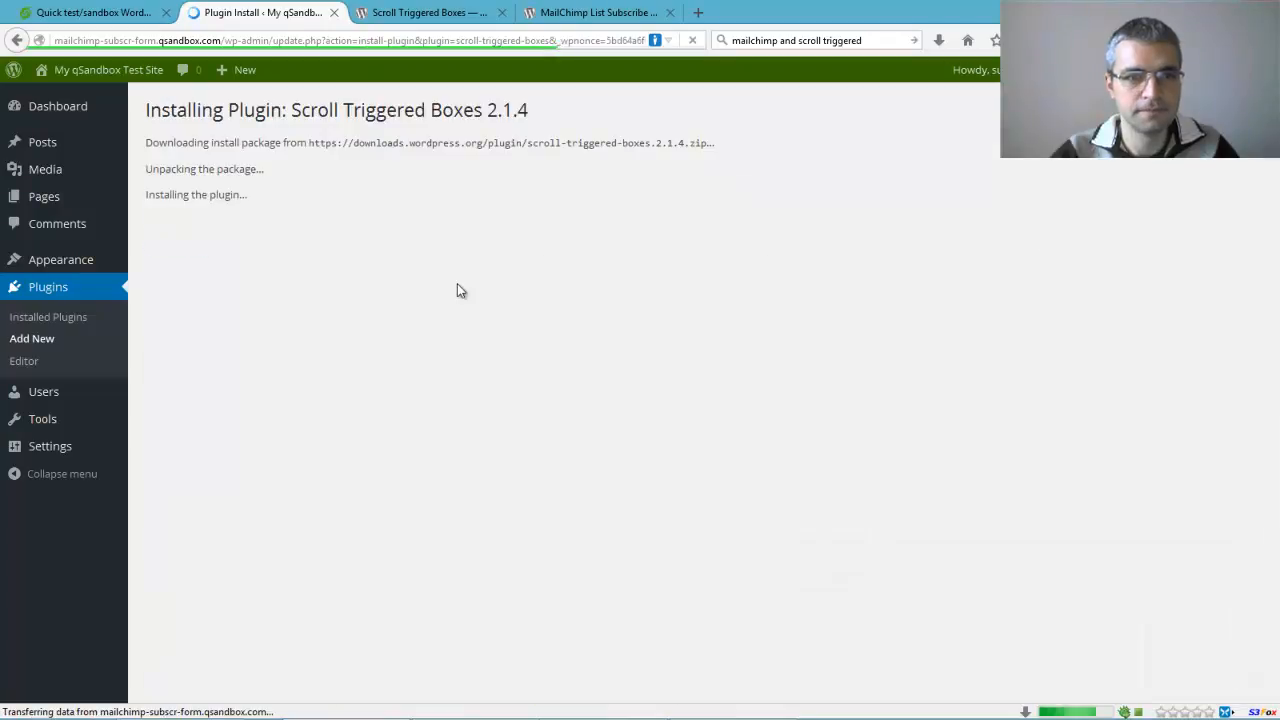
Activate the Scroll Triggered Boxes plugin and view its All Boxes list
left_click(180, 246)
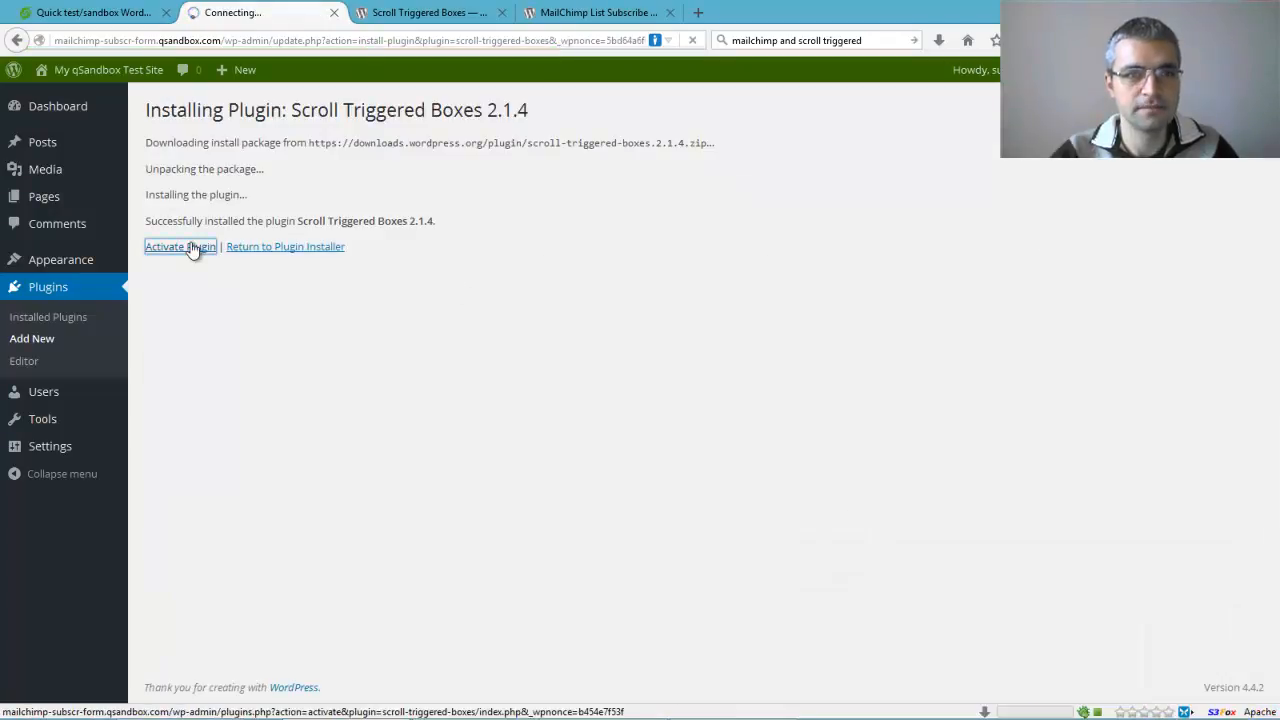
left_click(180, 246)
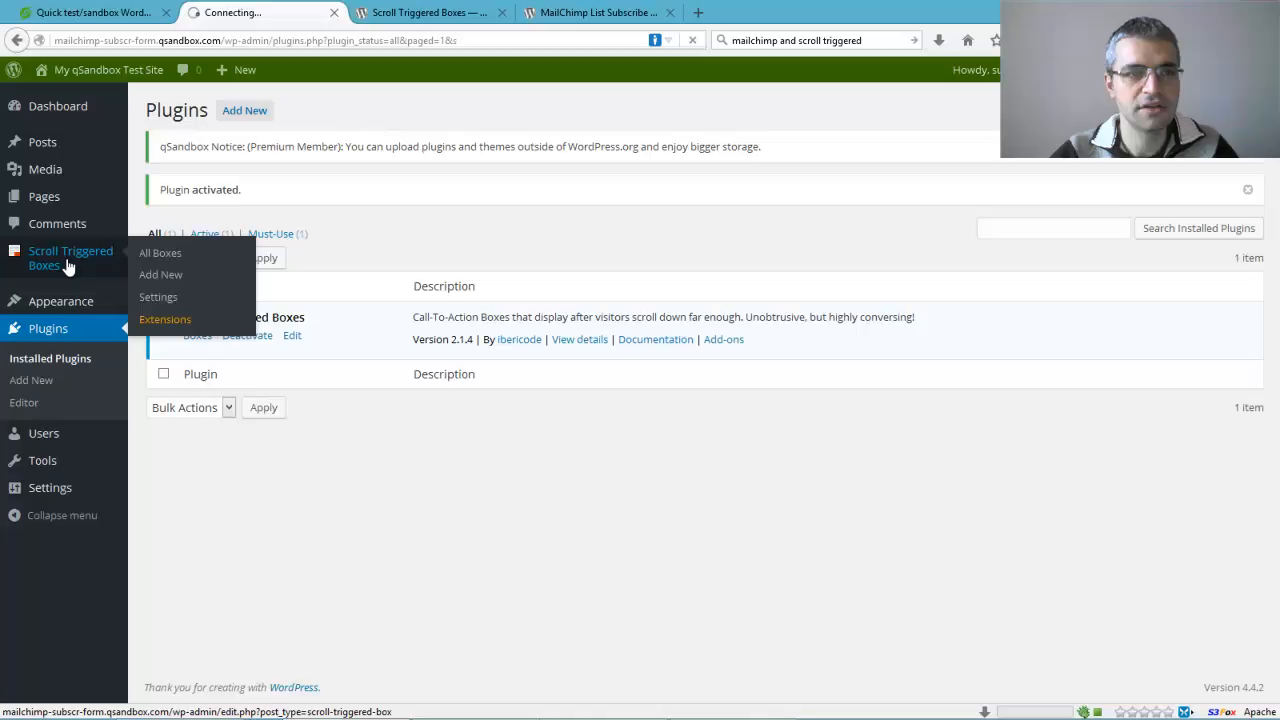
left_click(160, 252)
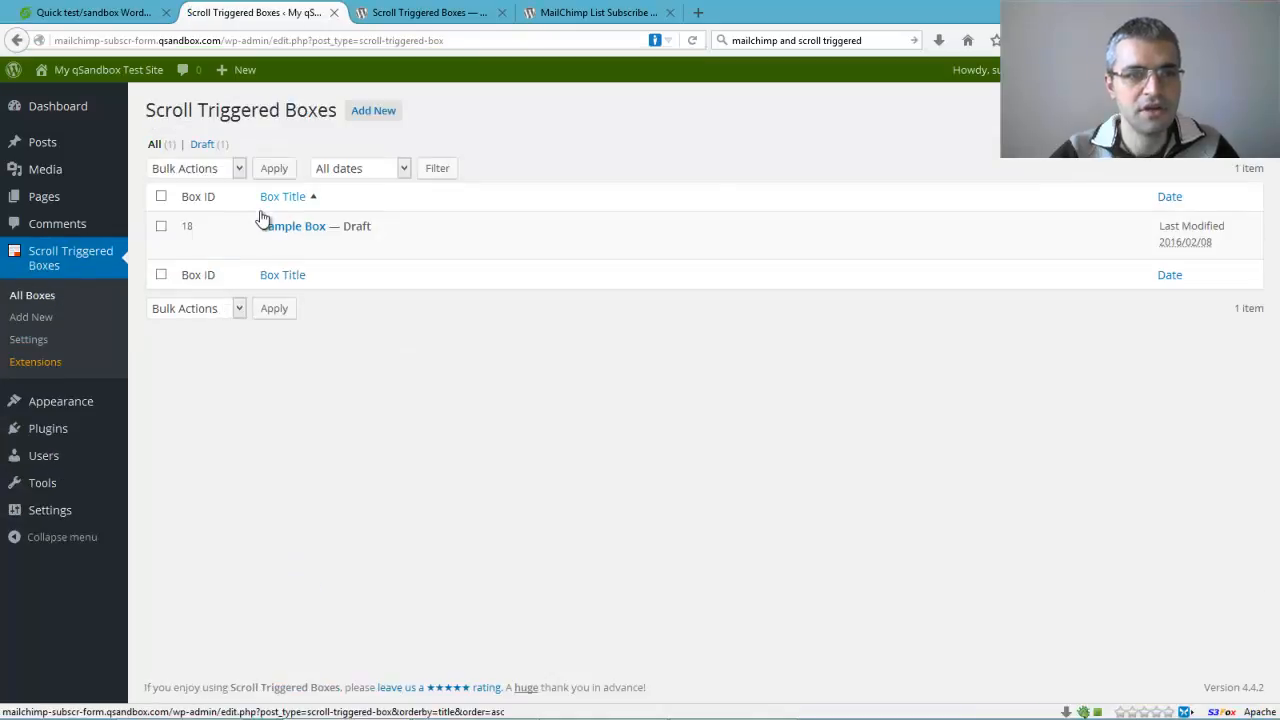
Open the Sample Box and set its Box Options animation to Slide in
left_click(297, 225)
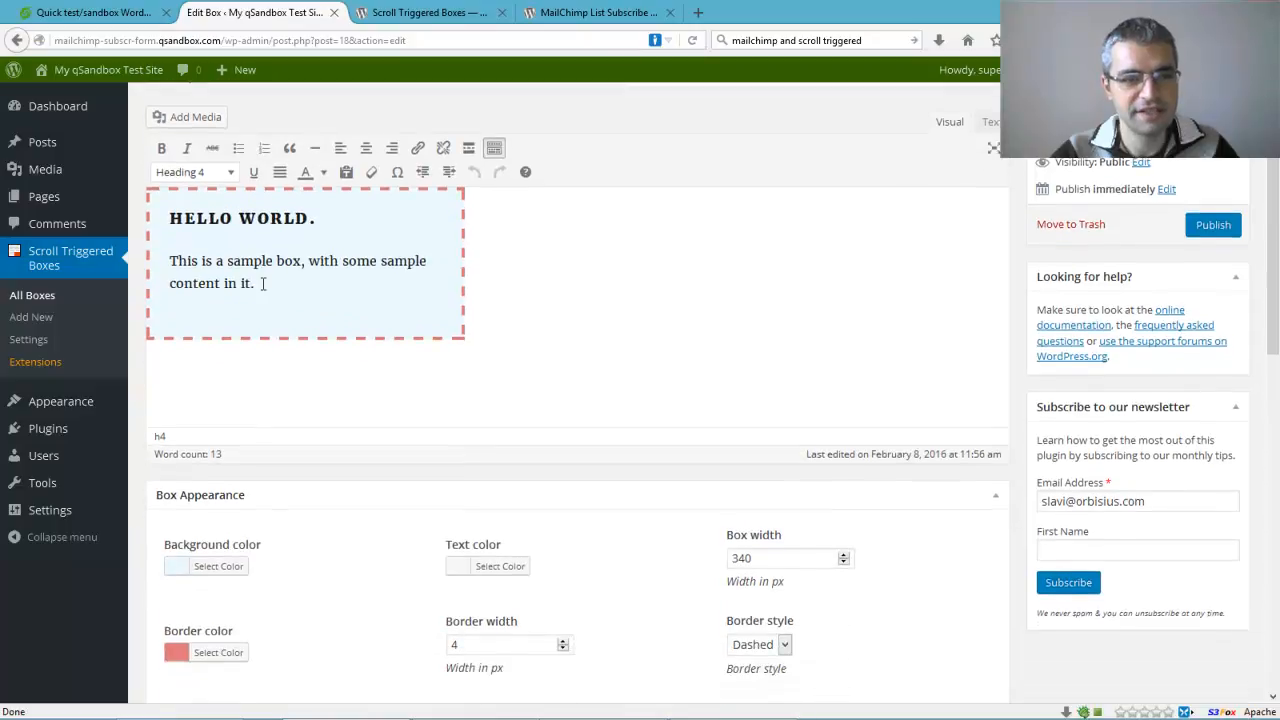
scroll("down", 3)
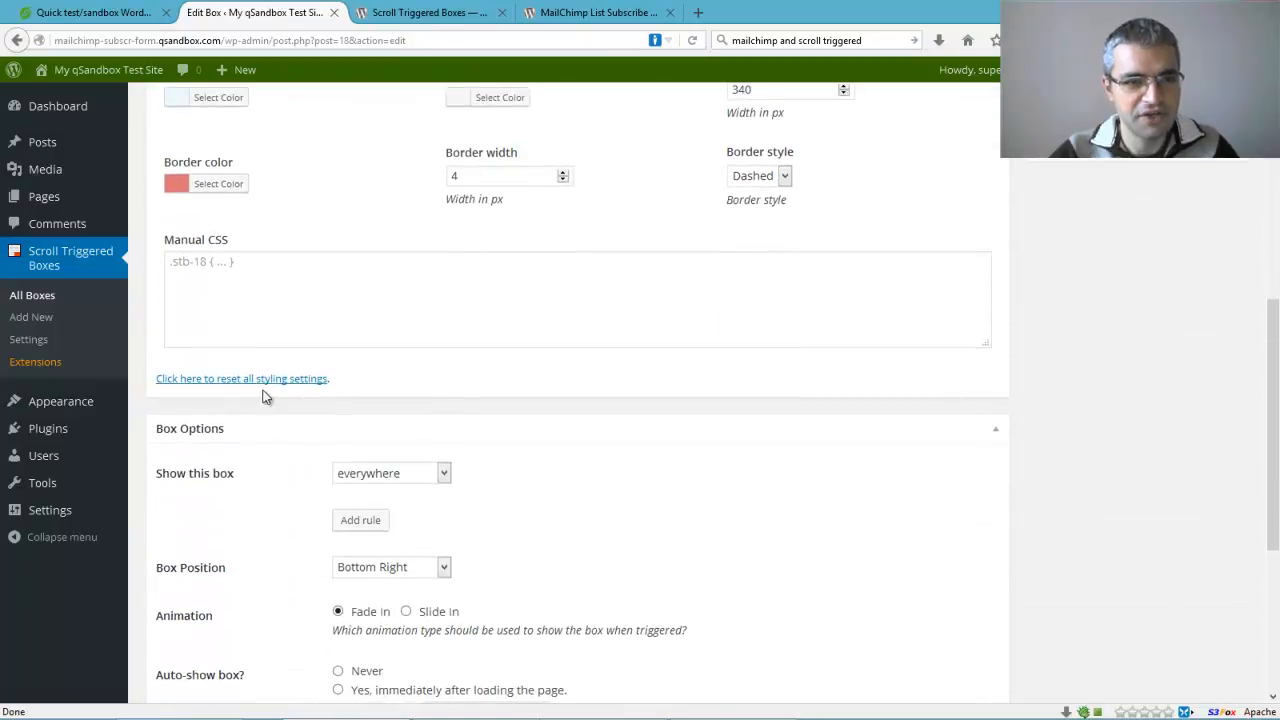
scroll("down", 3)
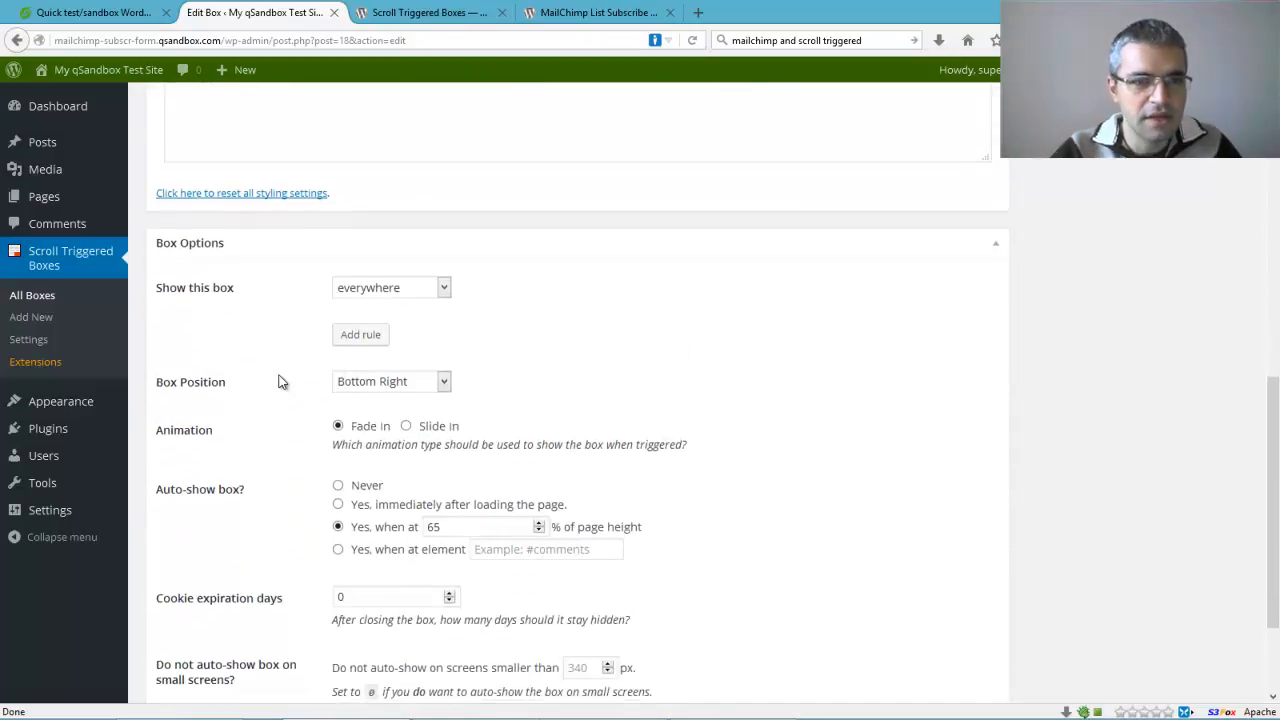
scroll("down", 3)
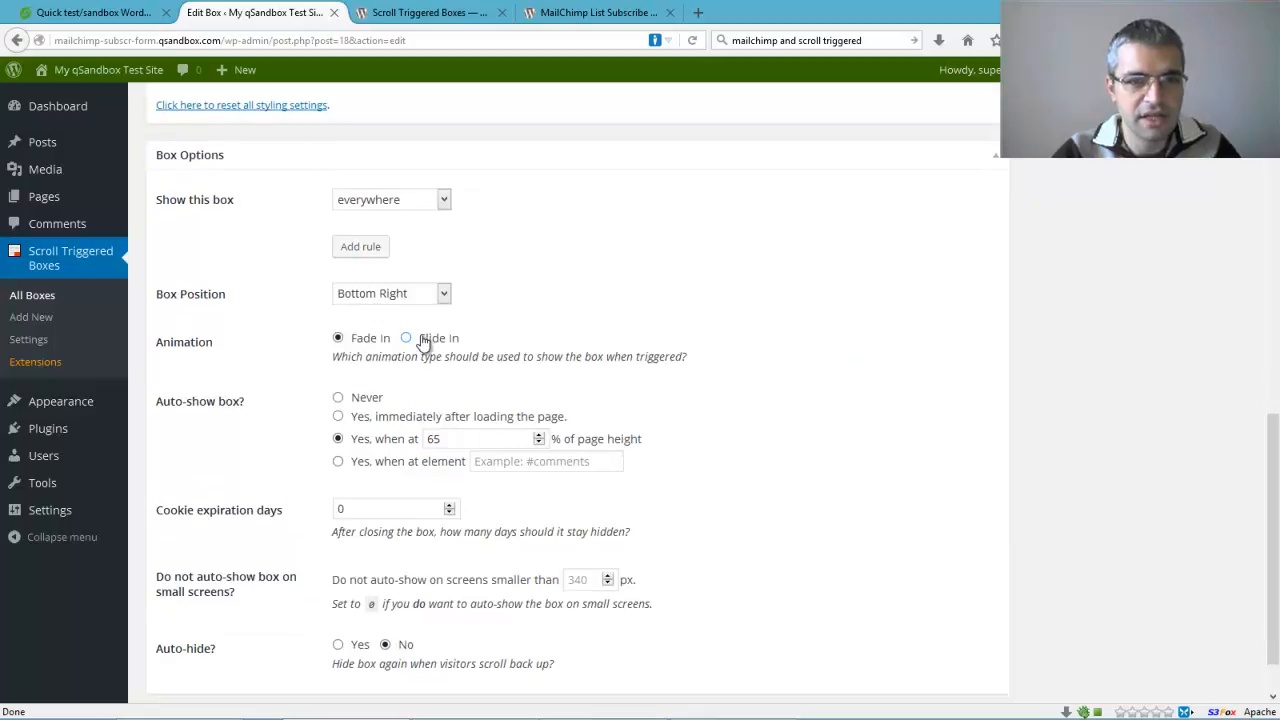
left_click(405, 337)
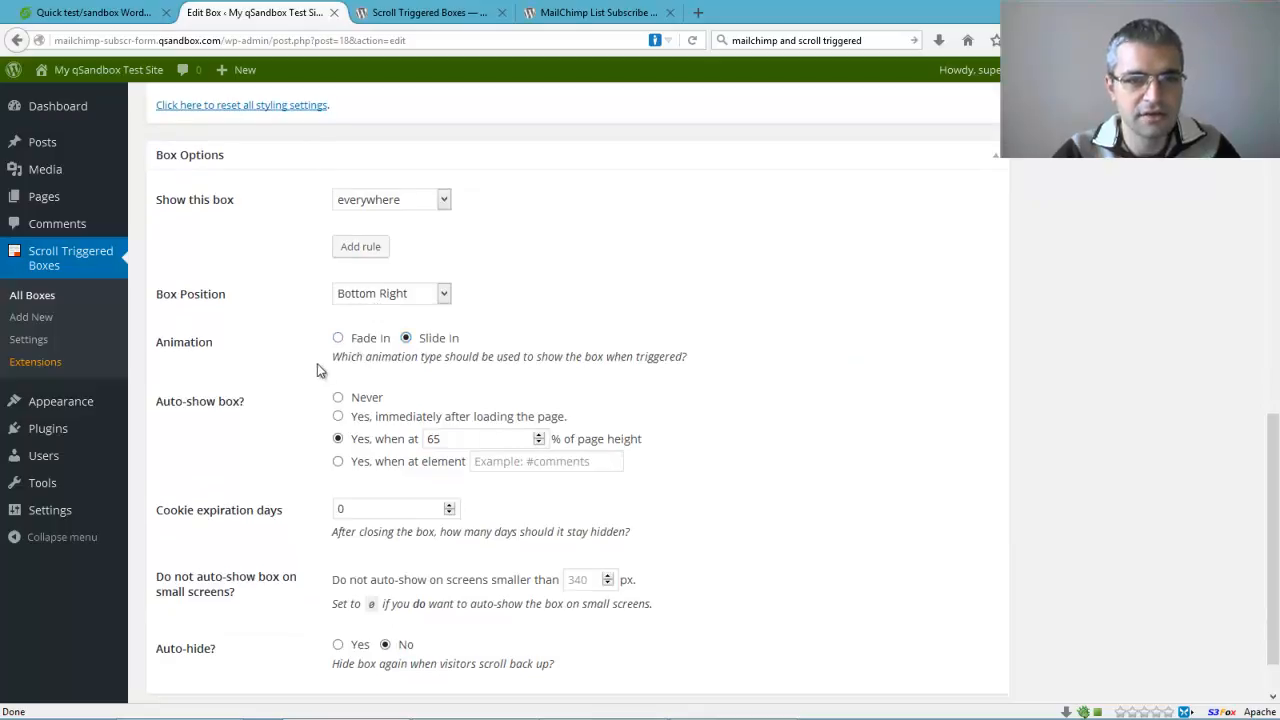
Publish the Sample Box and open the live site in a new tab
scroll("down", 3)
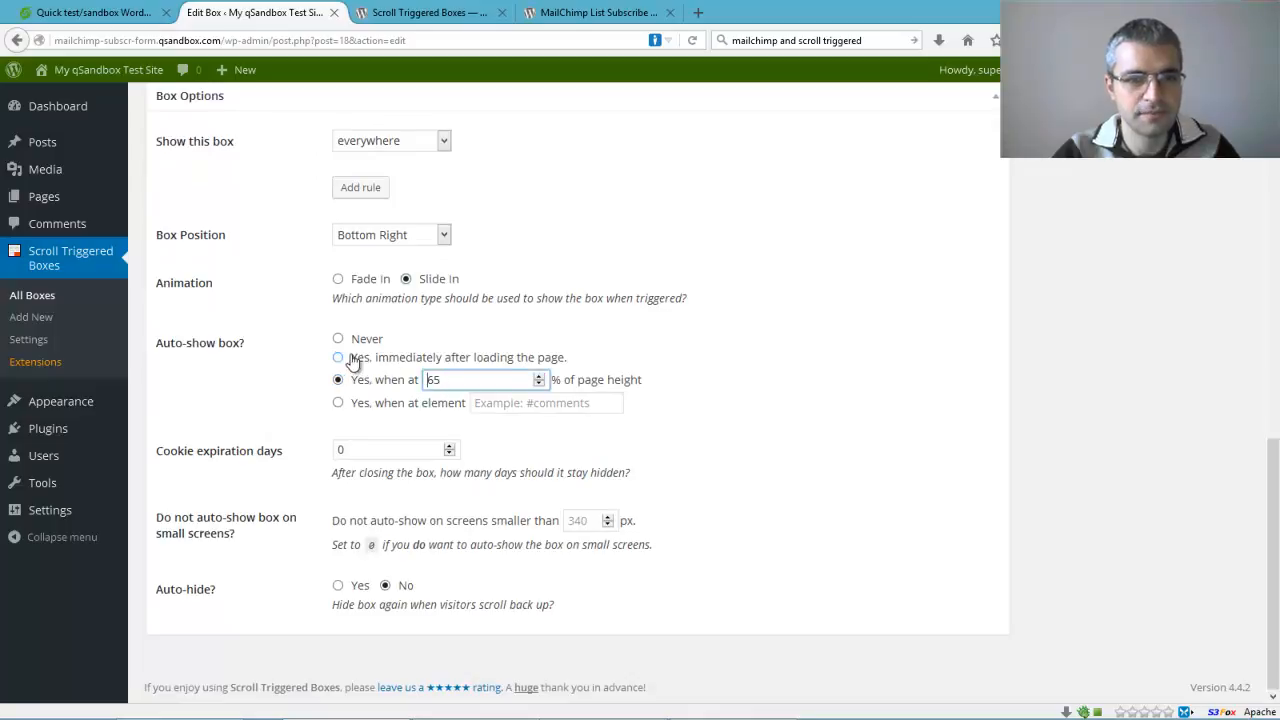
mouse_move(401, 368)
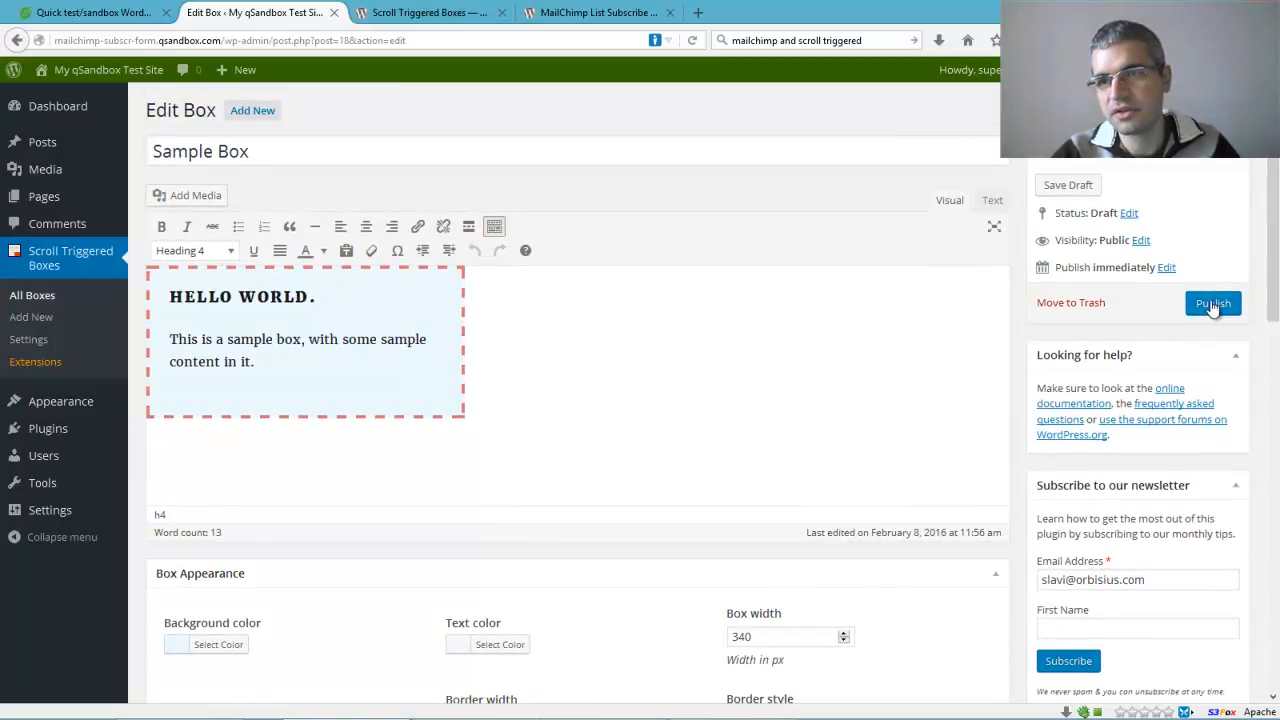
left_click(1213, 303)
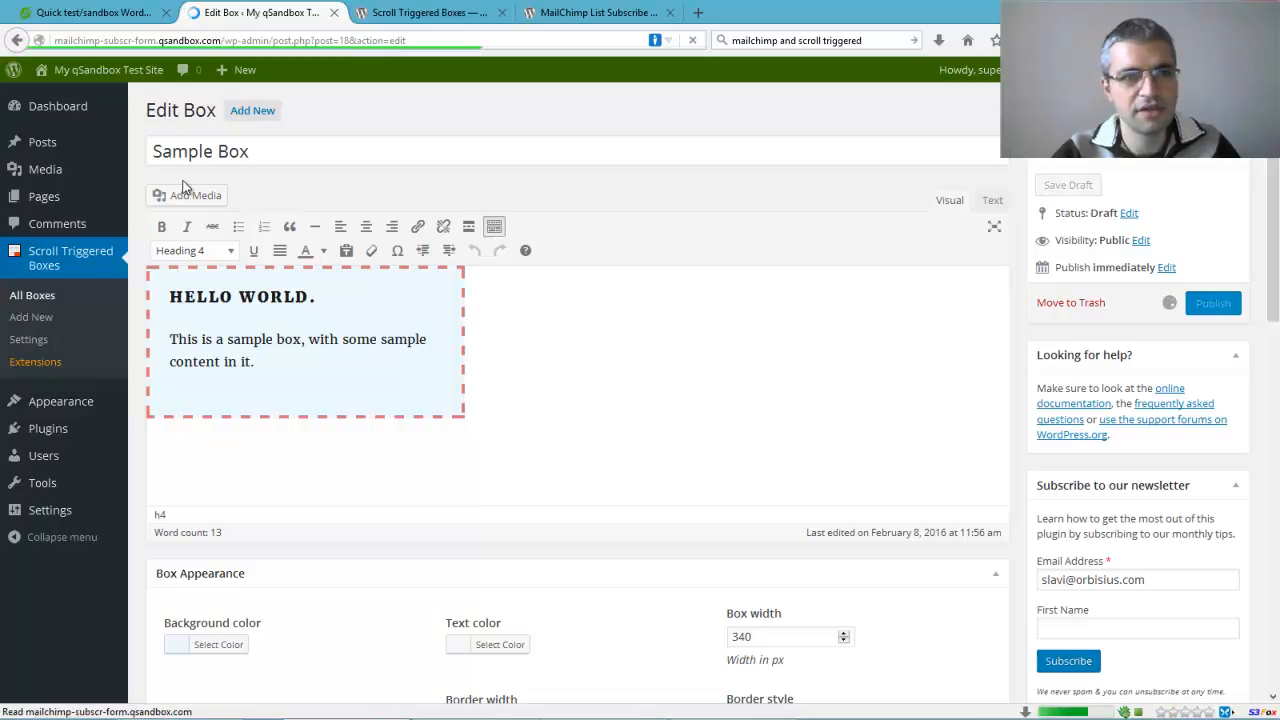
right_click(56, 97)
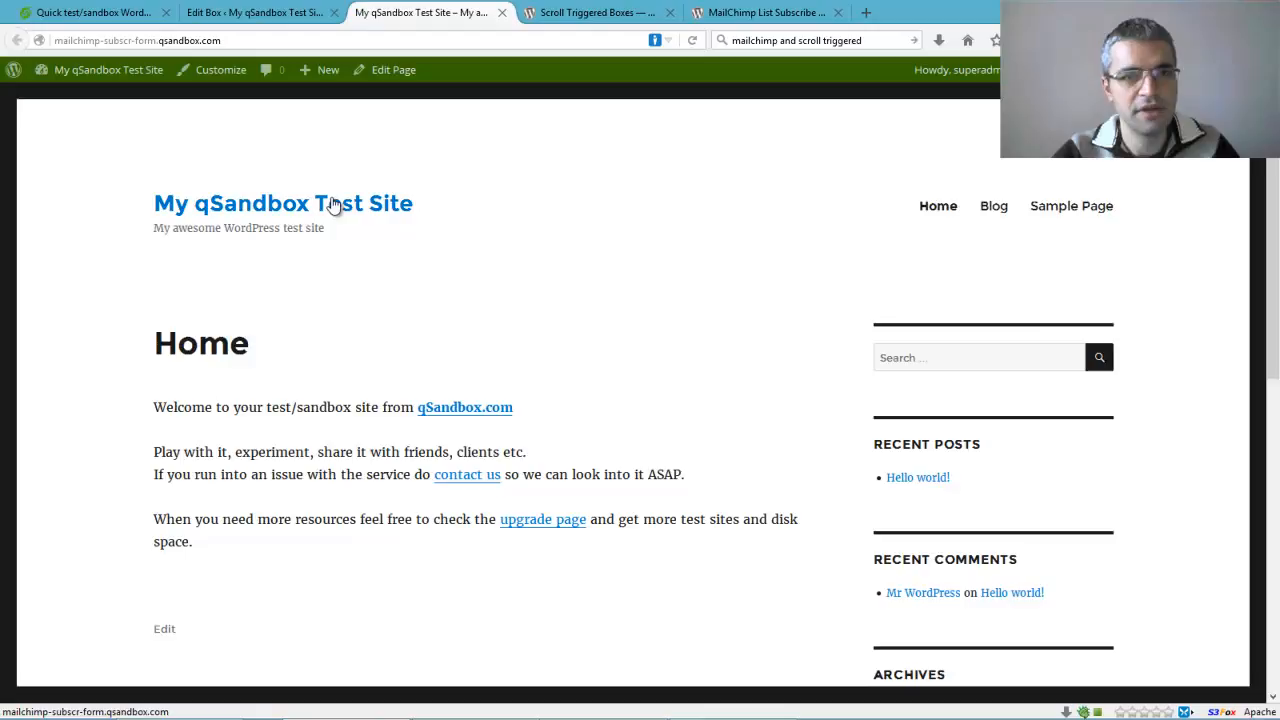
Scroll the live site until the Sample Box slides in, then return to the box editor
scroll("down", 3)
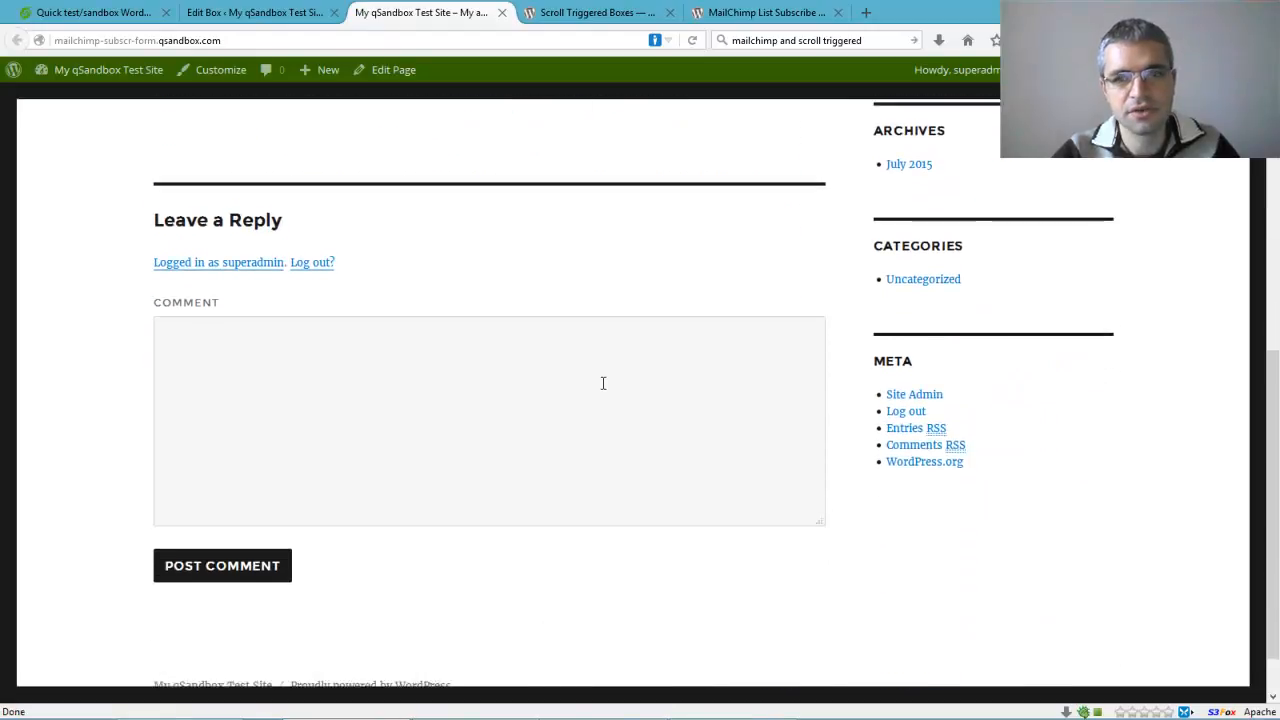
scroll("down", 3)
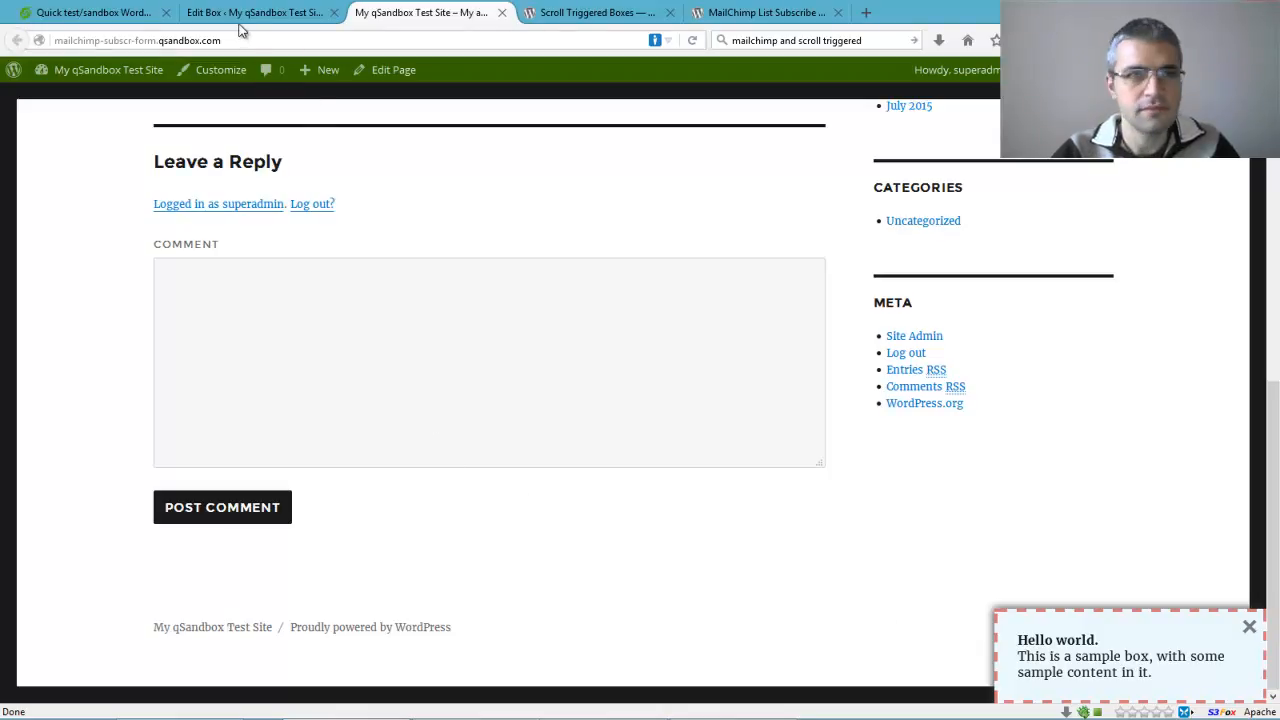
left_click(260, 12)
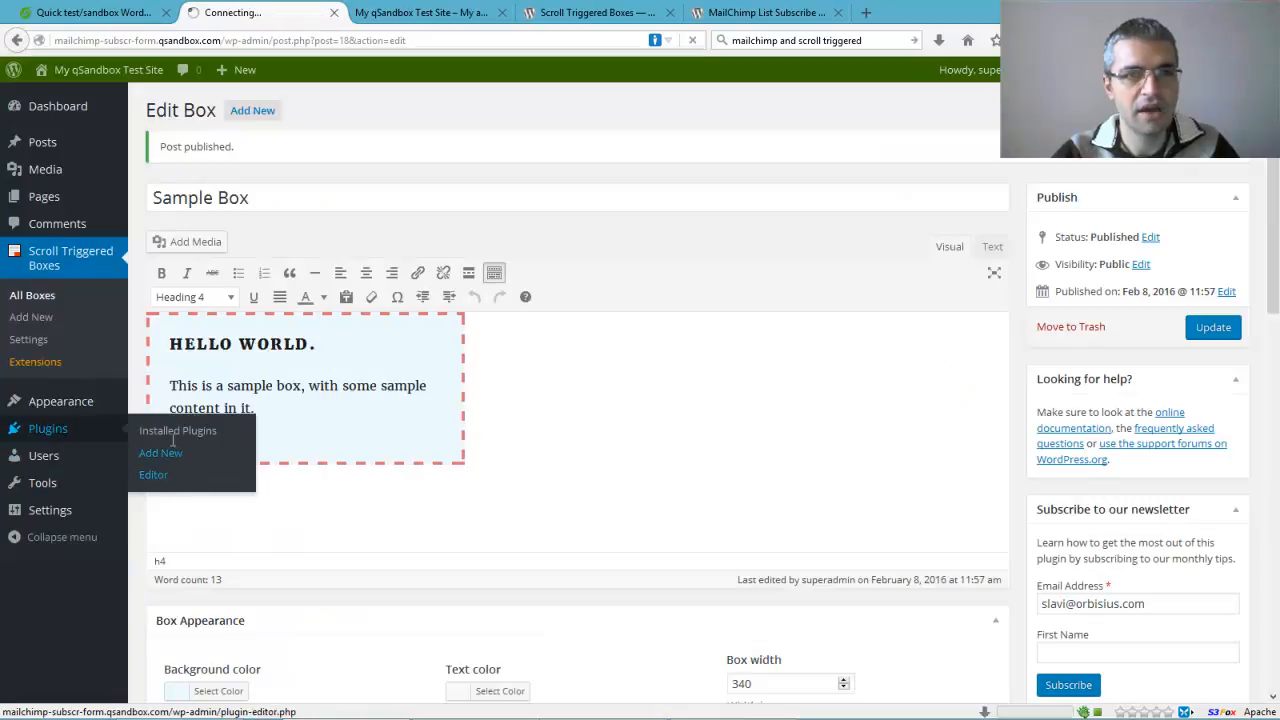
Search installable plugins for 'MailChimp List Subscribe Form' and install it
left_click(160, 453)
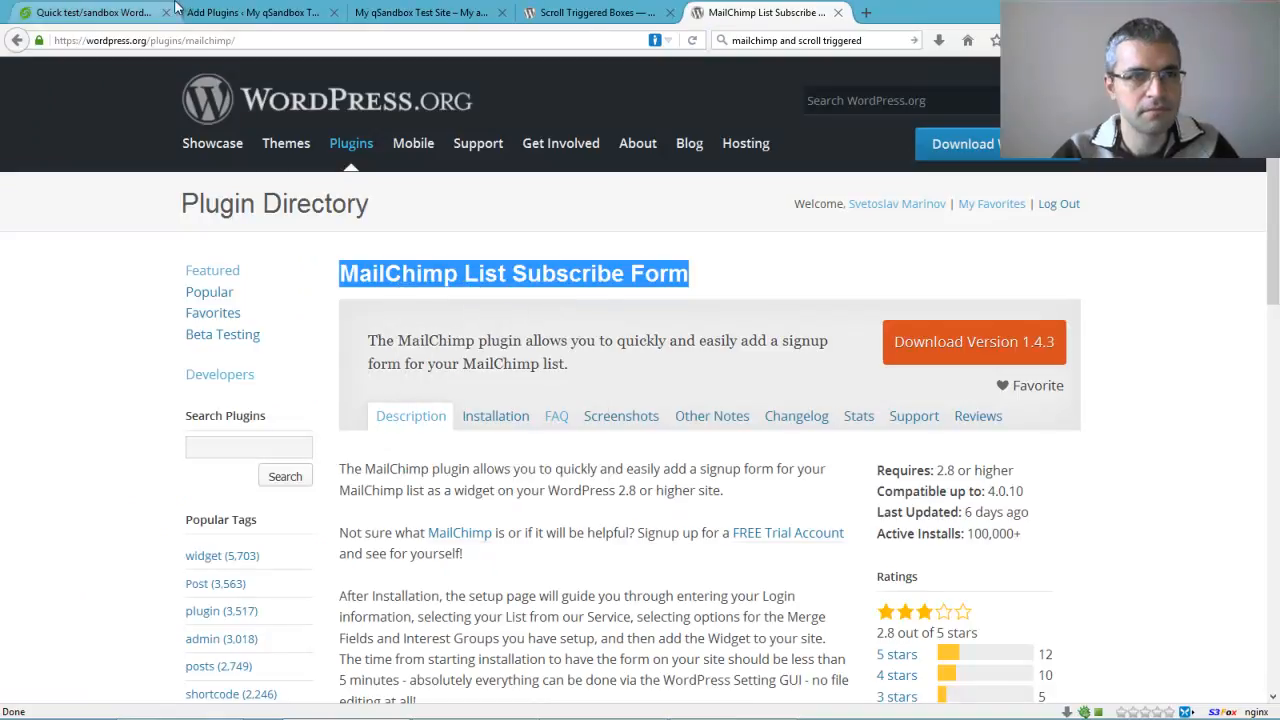
left_click(253, 12)
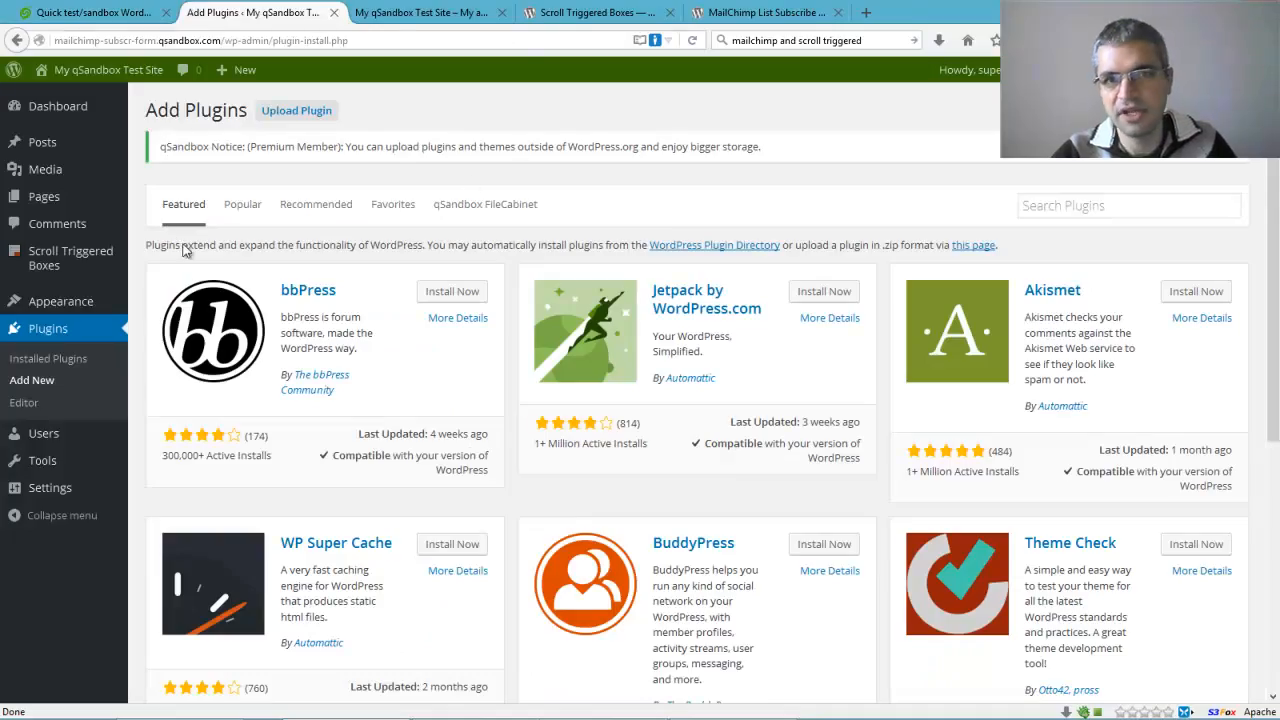
left_click(1129, 205)
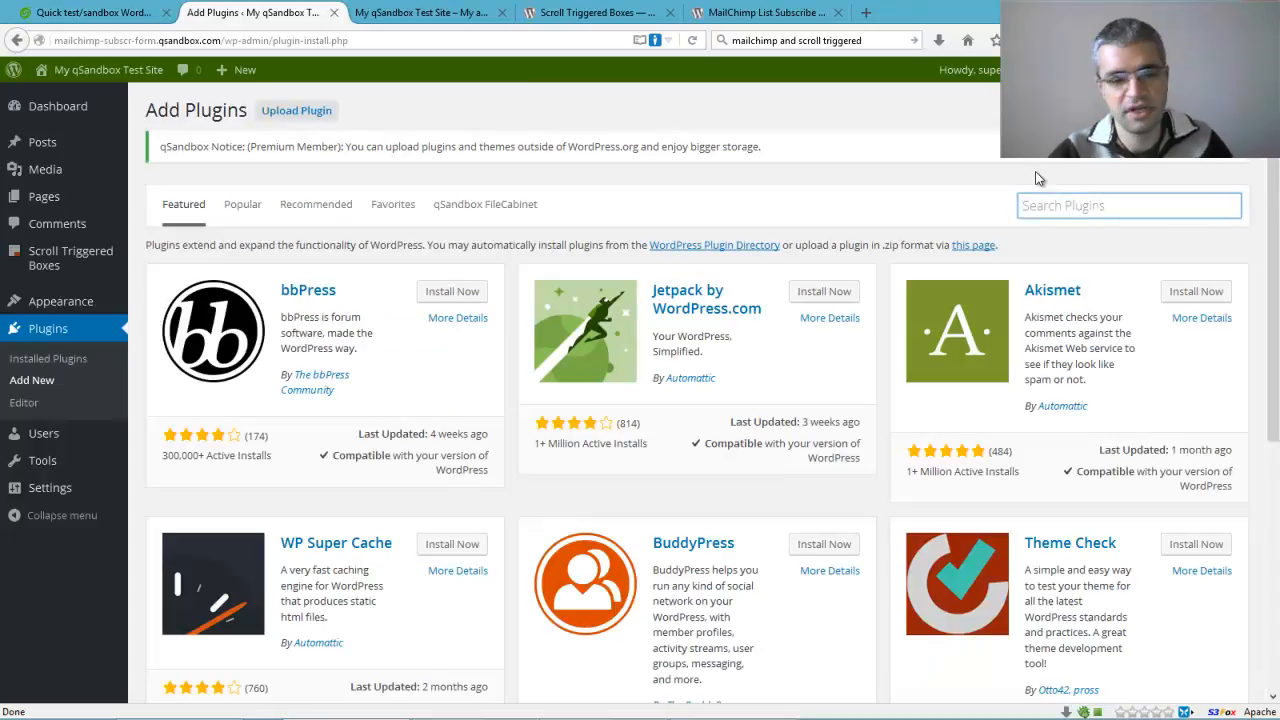
type("MailChimp List Subscribe Form")
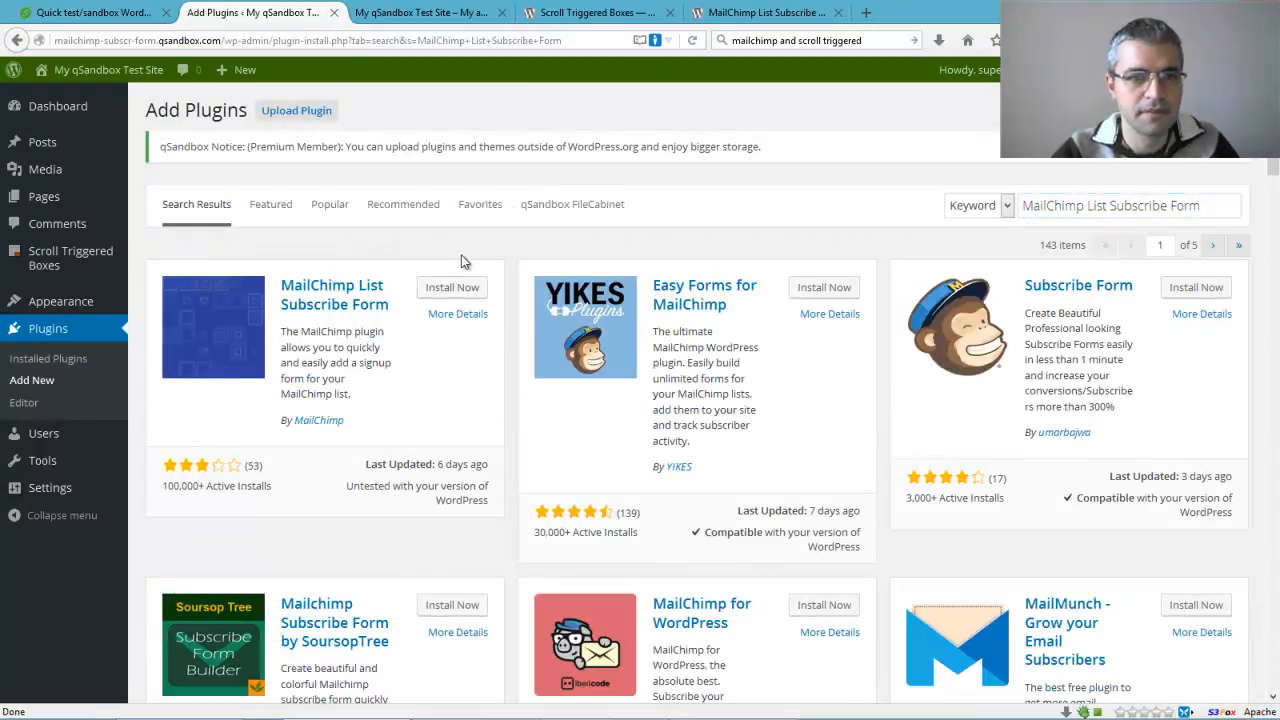
left_click(451, 287)
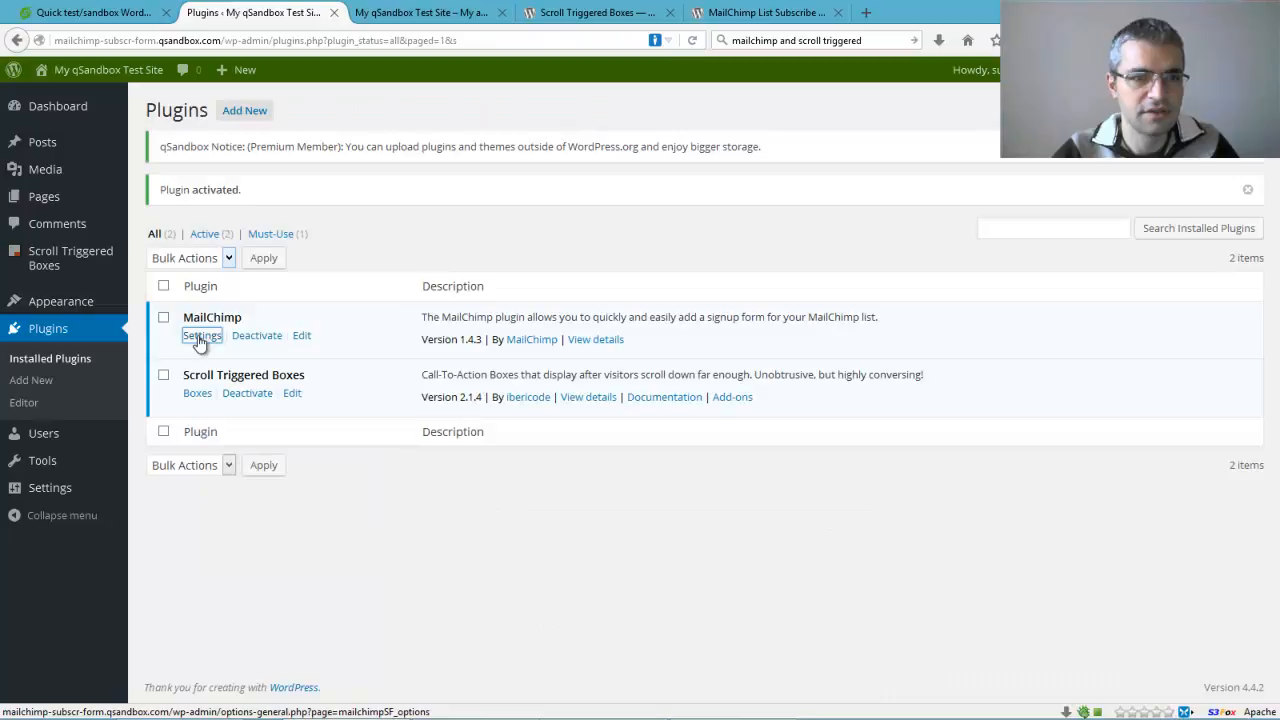
From the MailChimp Settings page, log in to connect the plugin to MailChimp
left_click(201, 335)
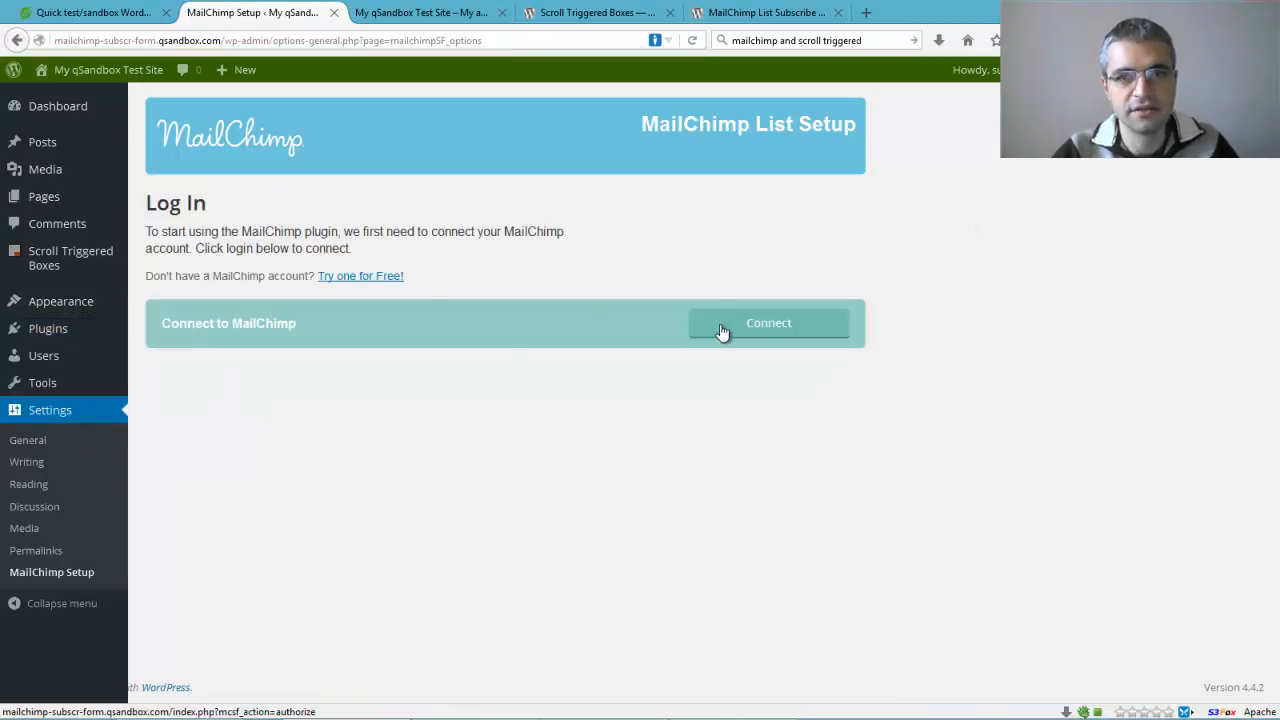
left_click(768, 322)
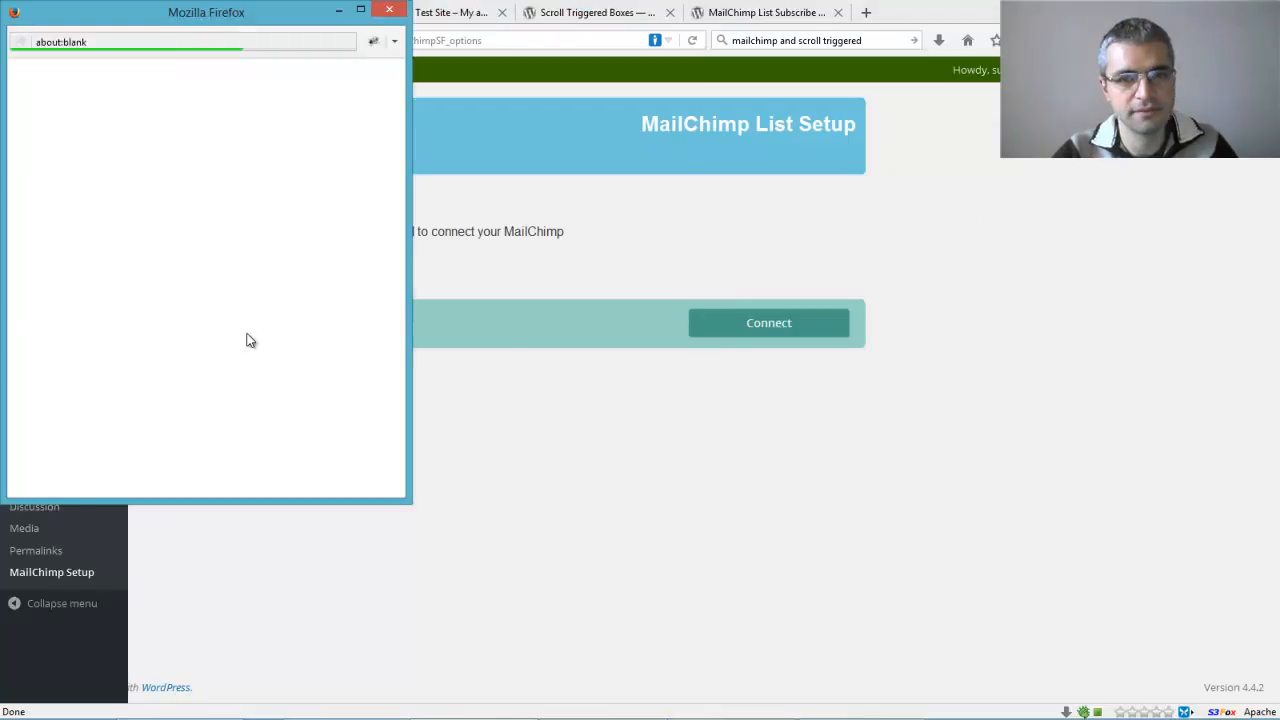
left_click(768, 322)
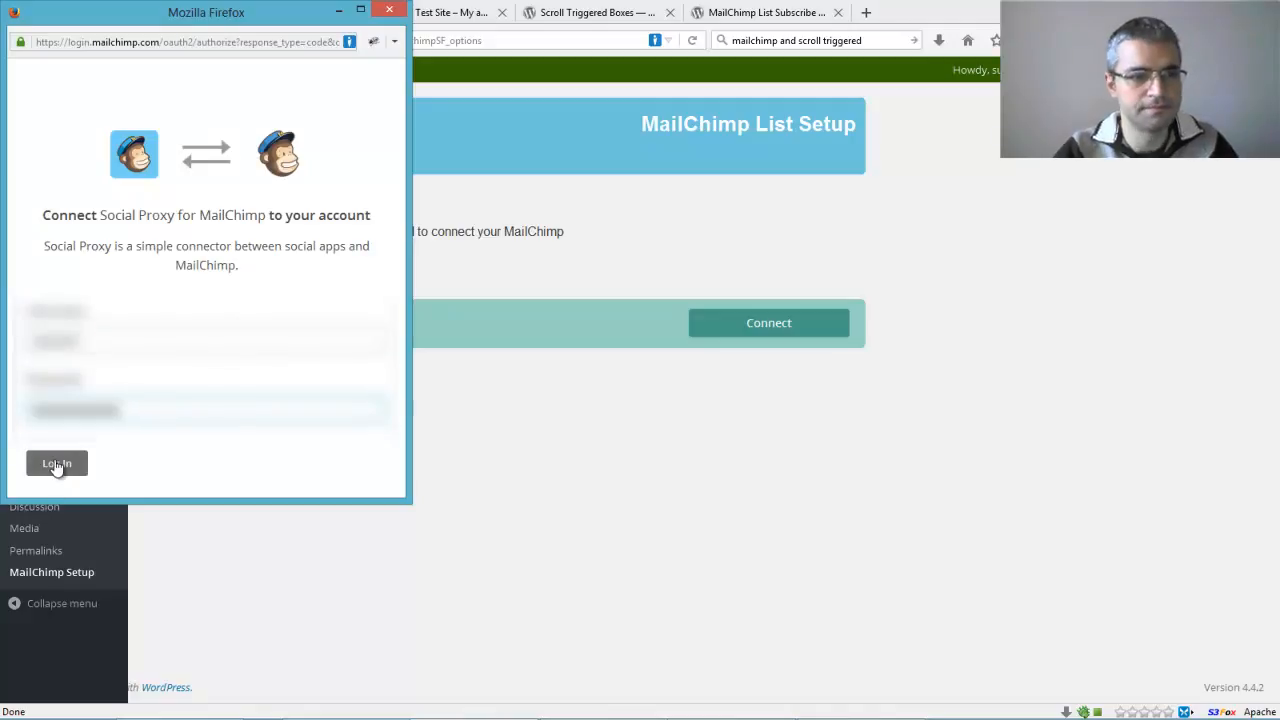
left_click(56, 463)
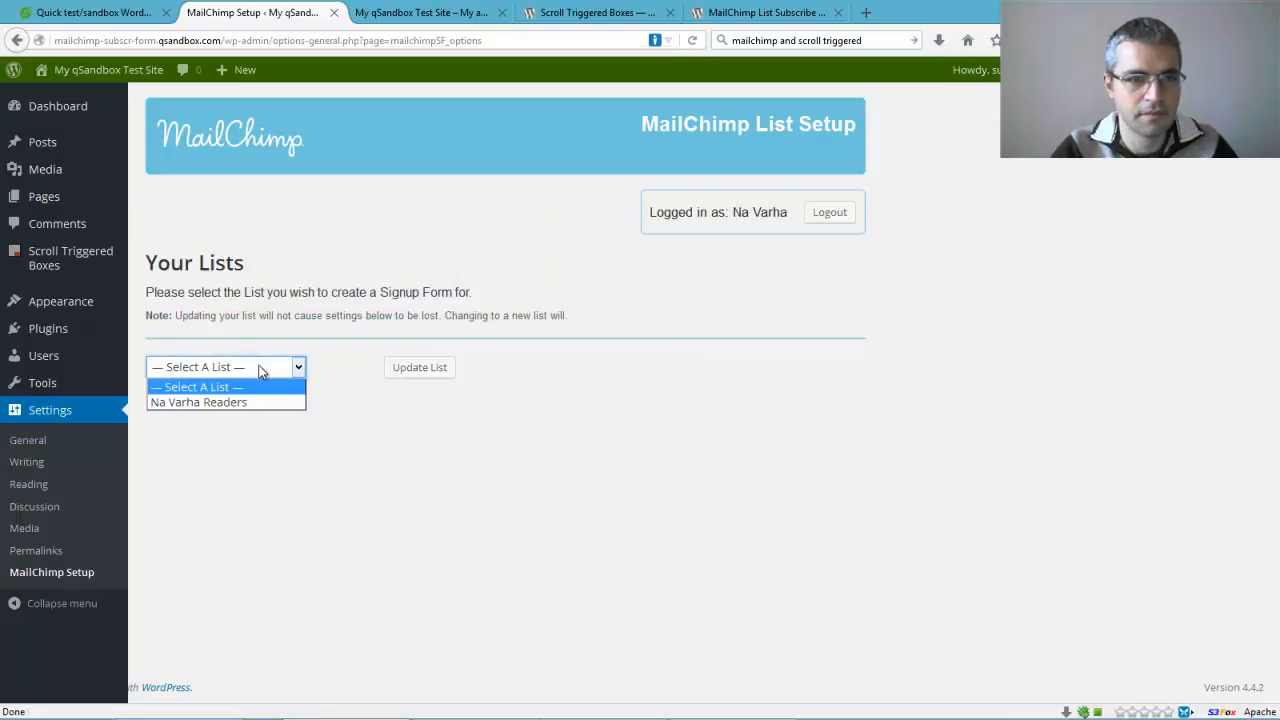
Select the Na Varha Readers mailing list and load its form settings
left_click(198, 402)
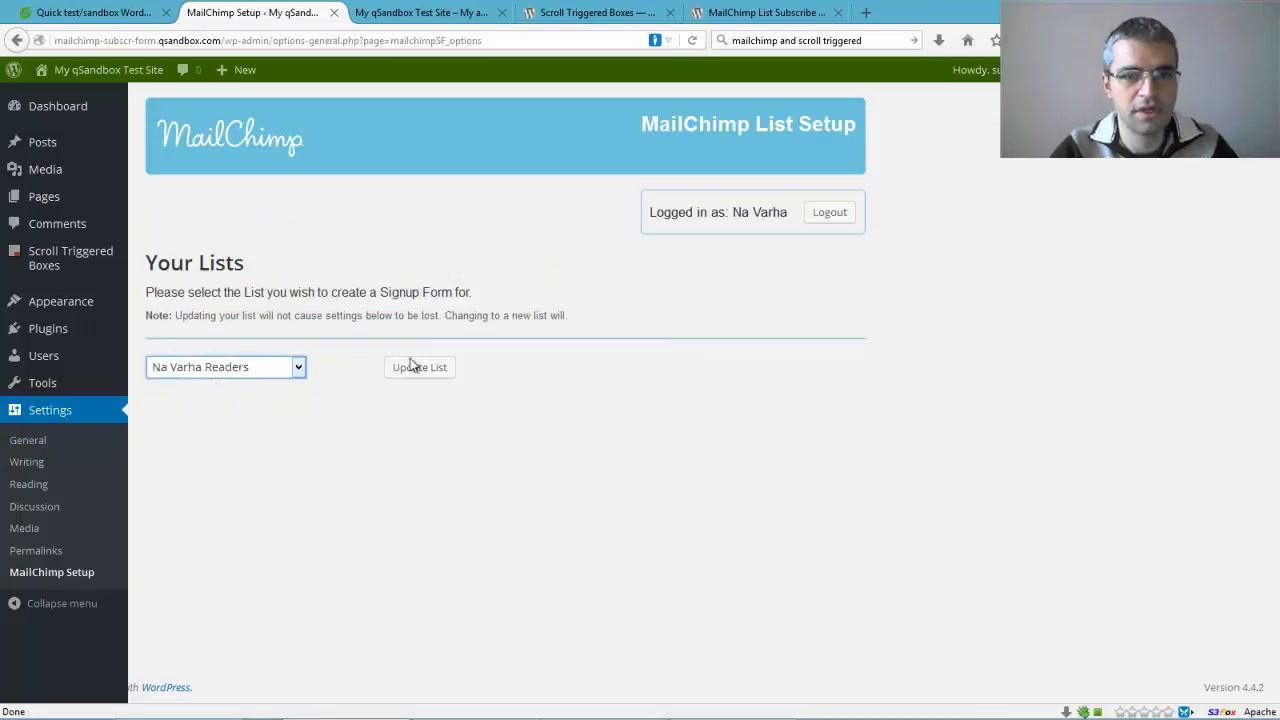
left_click(225, 367)
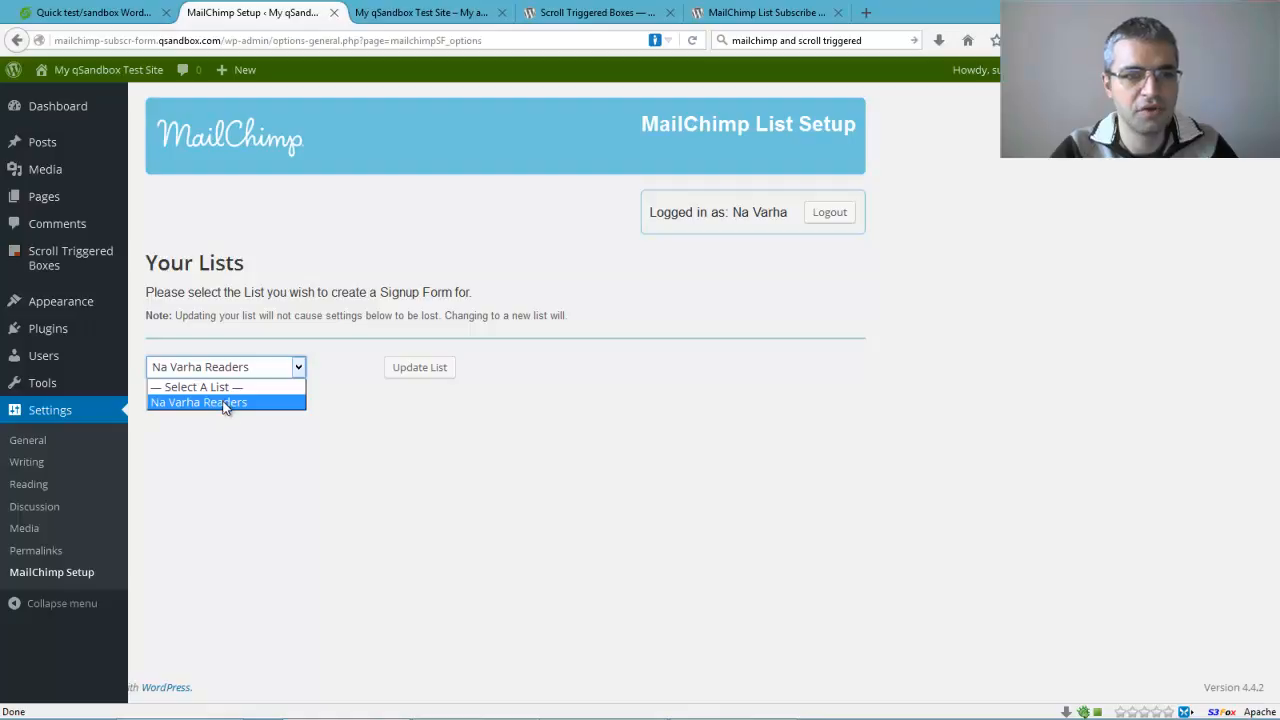
left_click(224, 402)
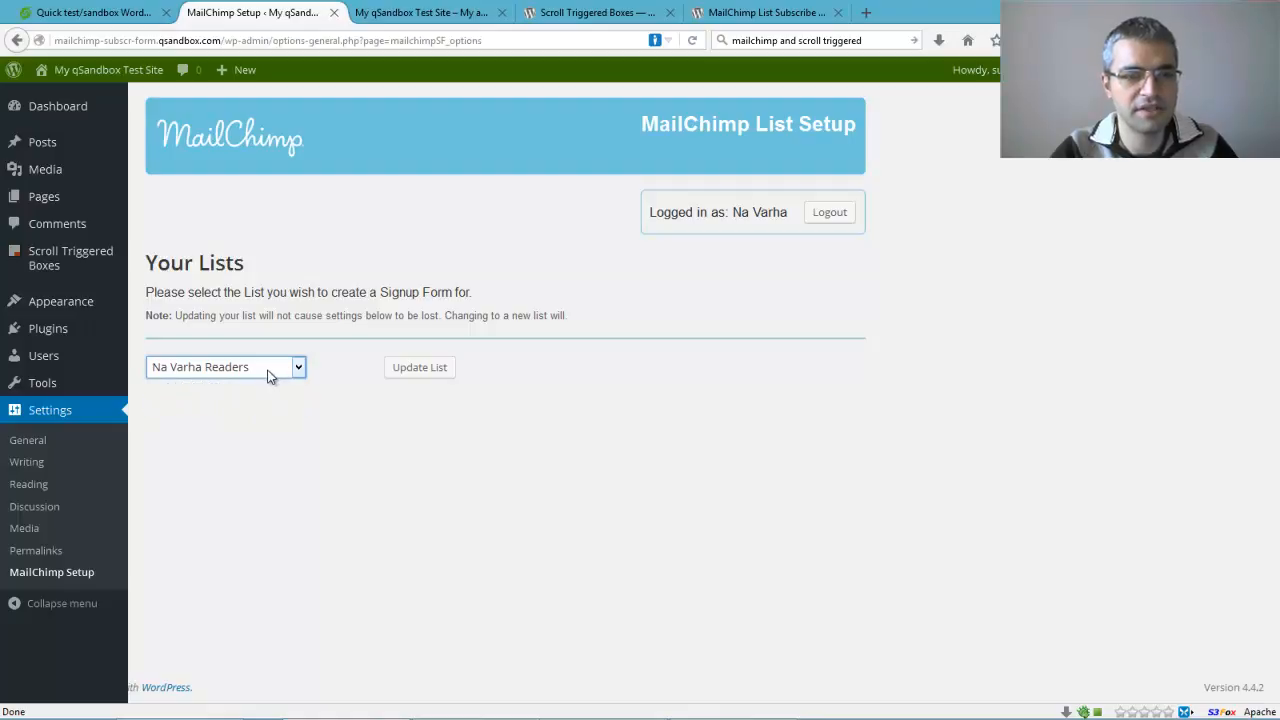
left_click(419, 367)
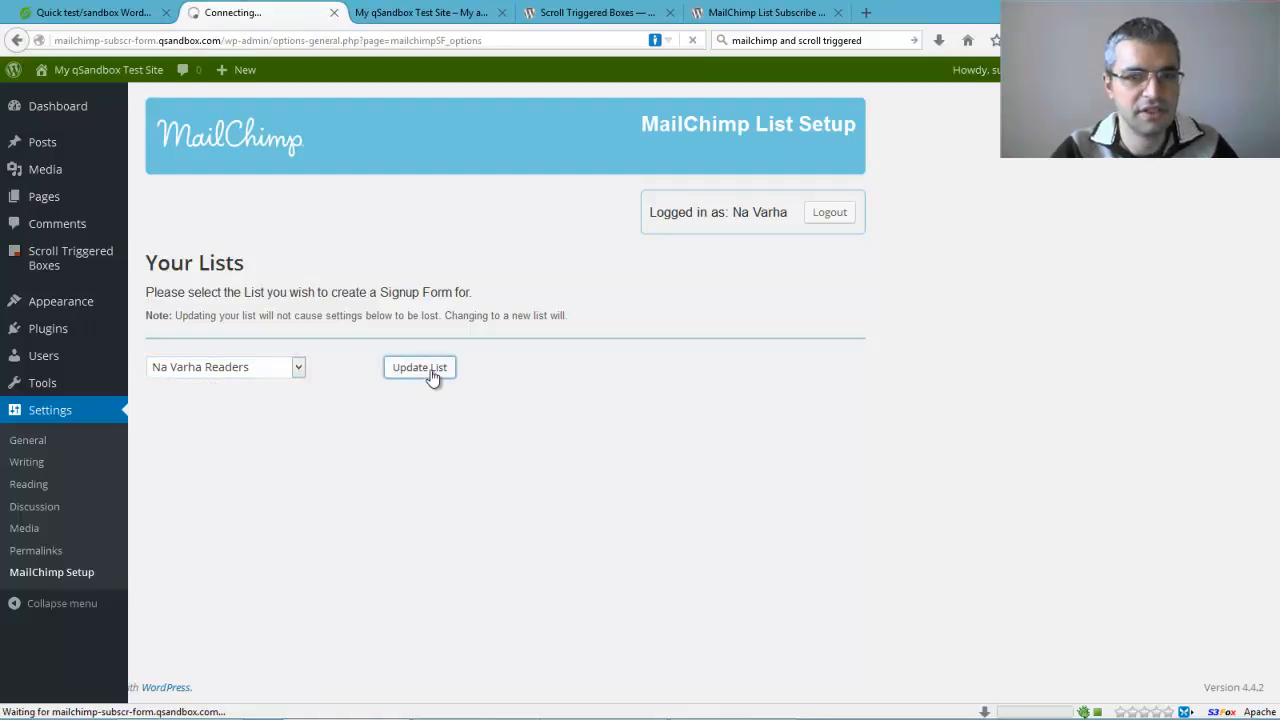
left_click(419, 367)
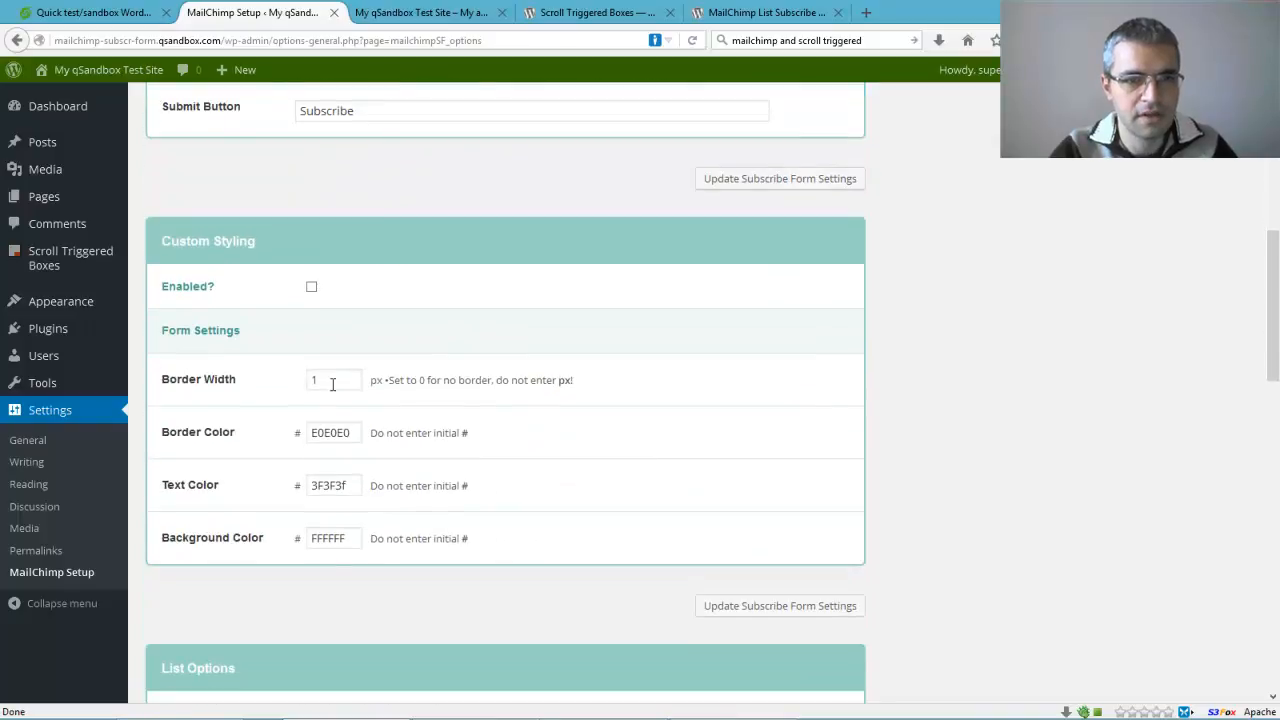
Review and save the subscribe form settings, then return to the Scroll Triggered Boxes list
scroll("down", 3)
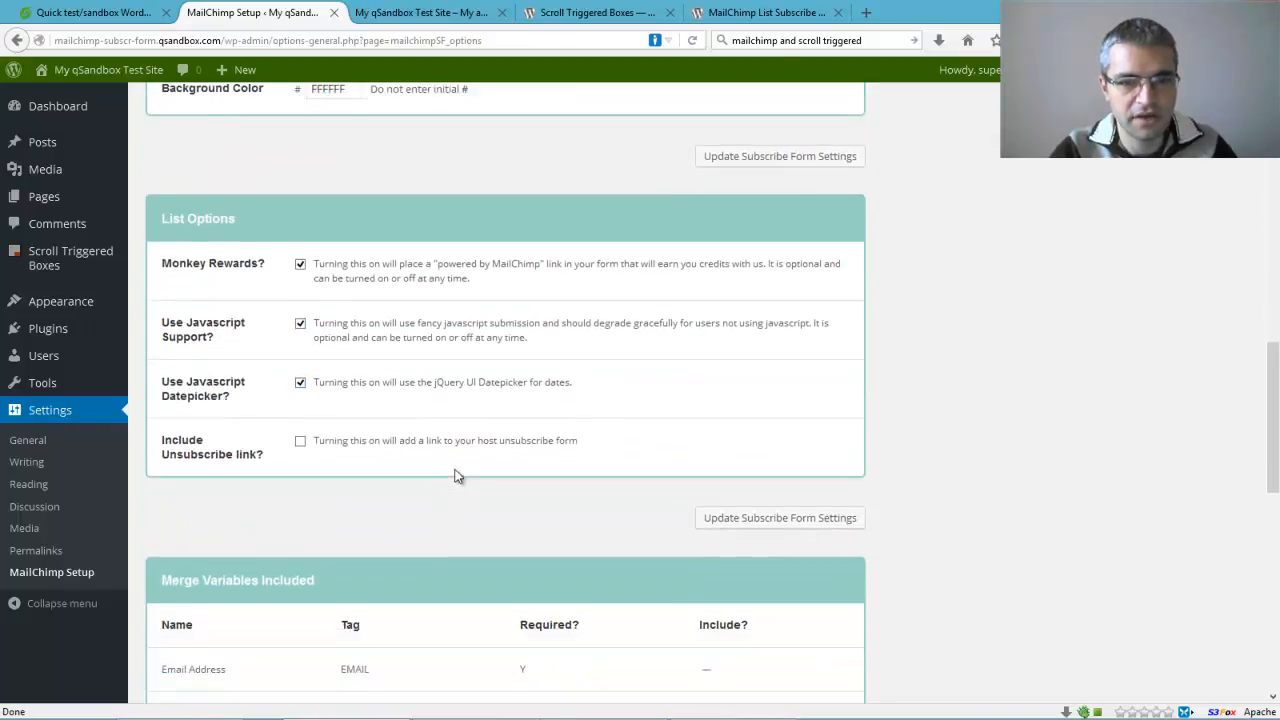
scroll("down", 3)
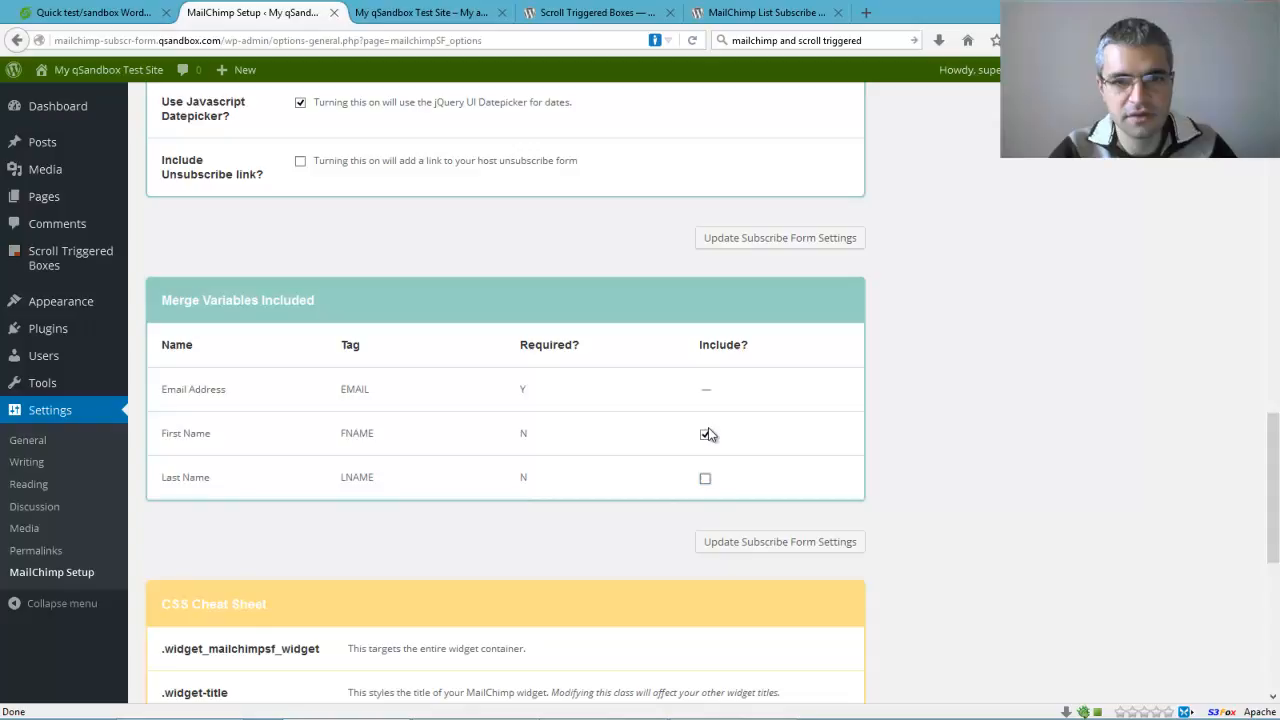
scroll("up", 3)
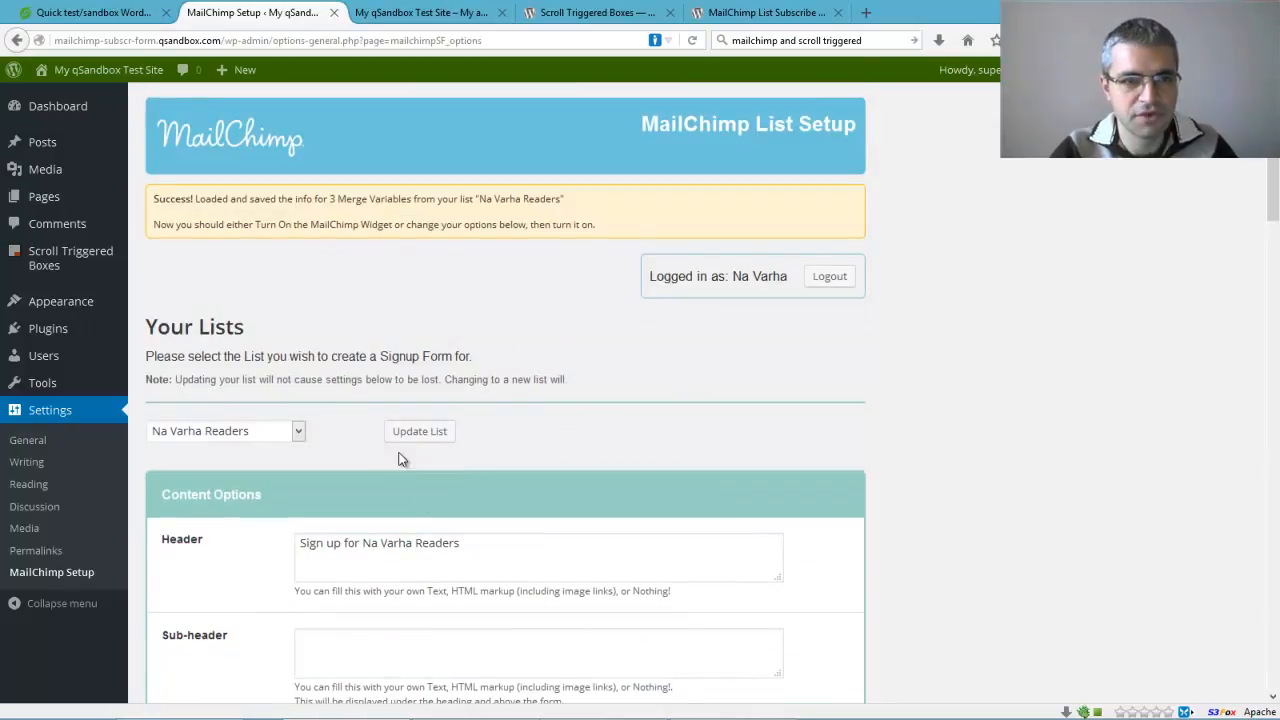
scroll("down", 3)
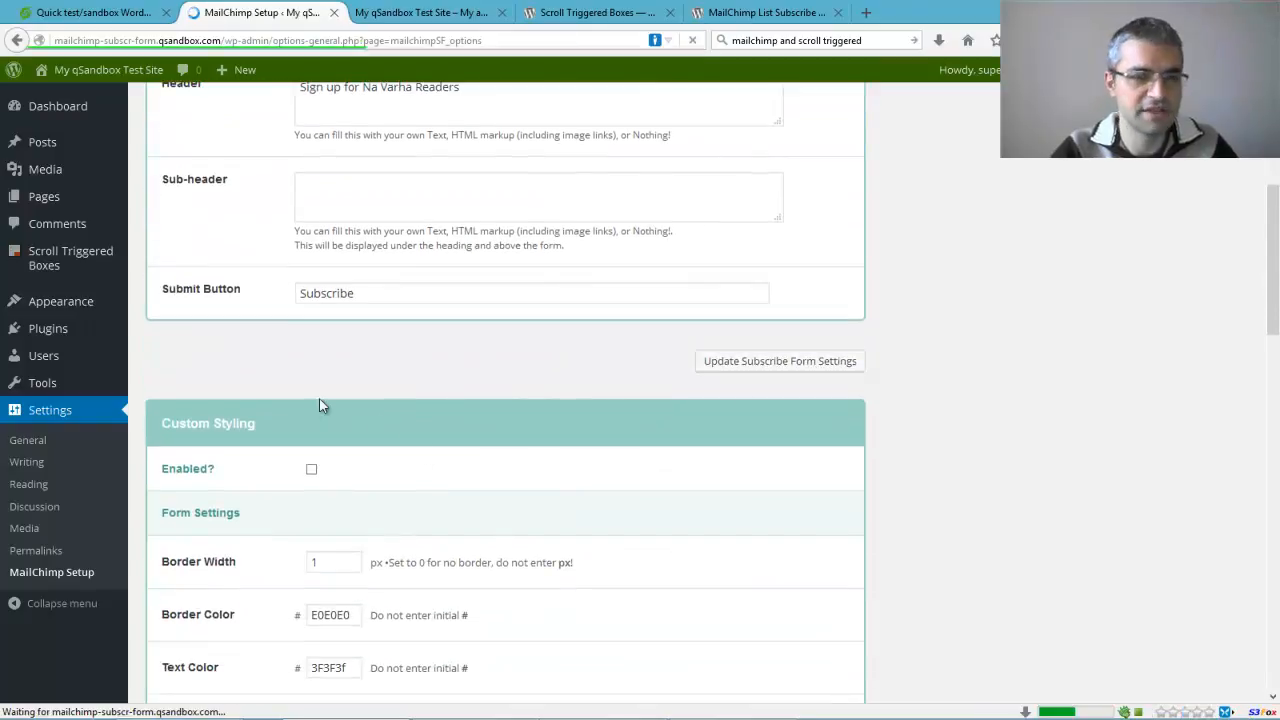
left_click(779, 361)
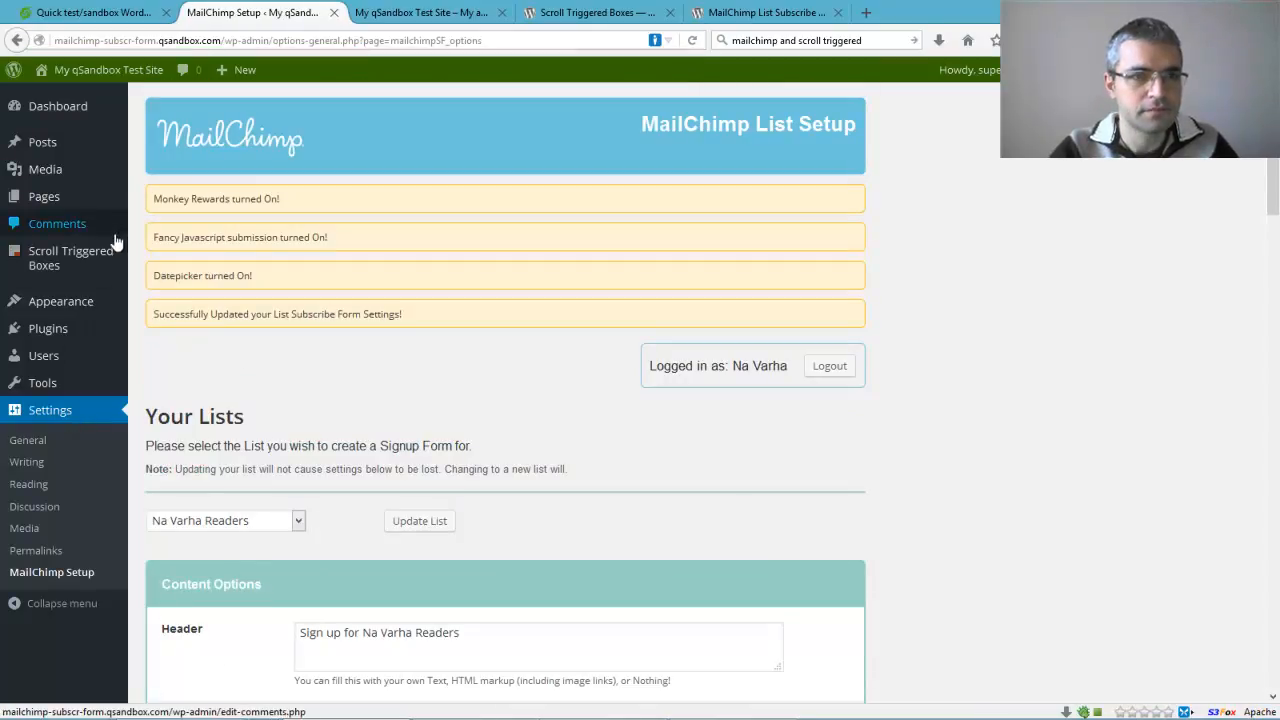
left_click(71, 258)
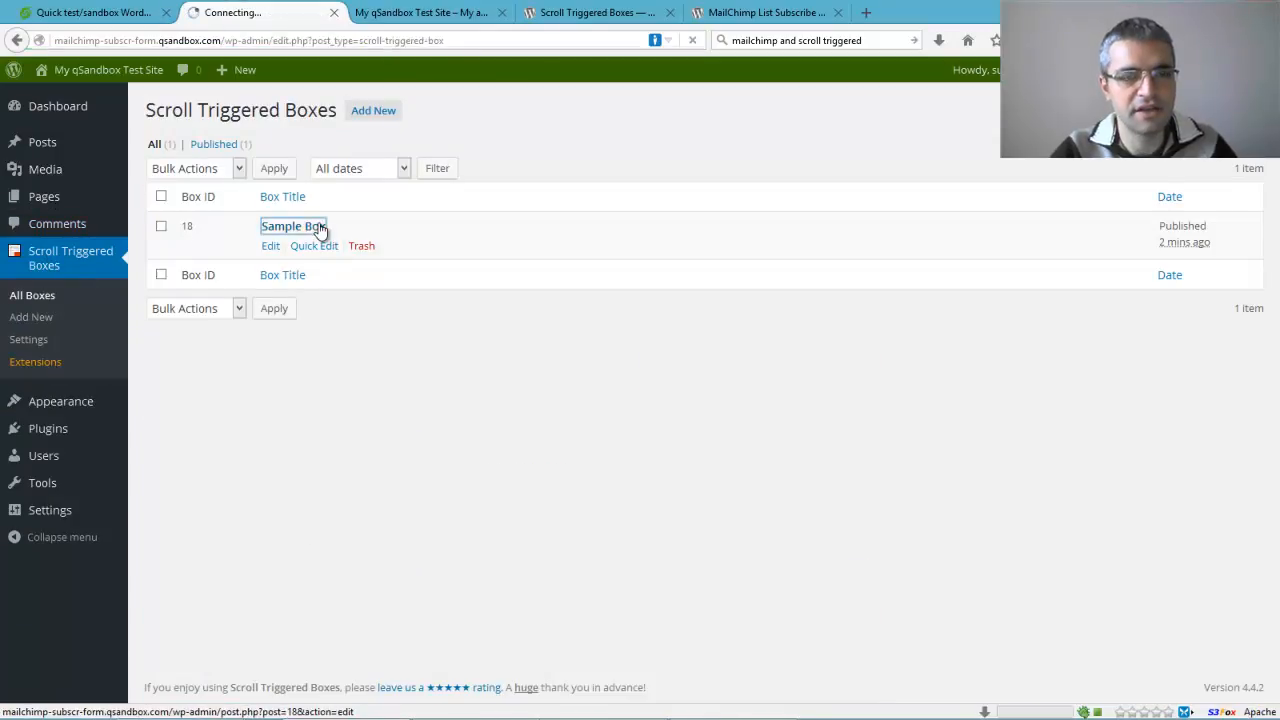
Reopen the Sample Box editor and switch to the MailChimp plugin's WordPress.org page
left_click(293, 225)
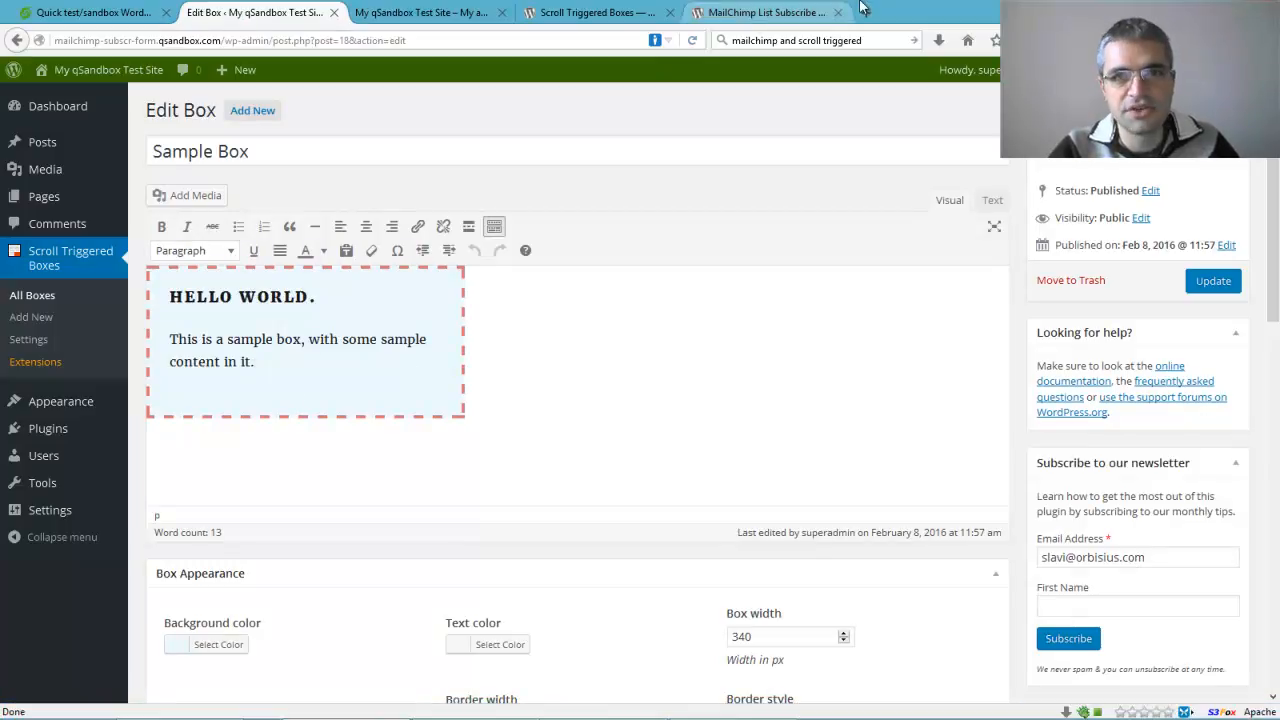
left_click(775, 11)
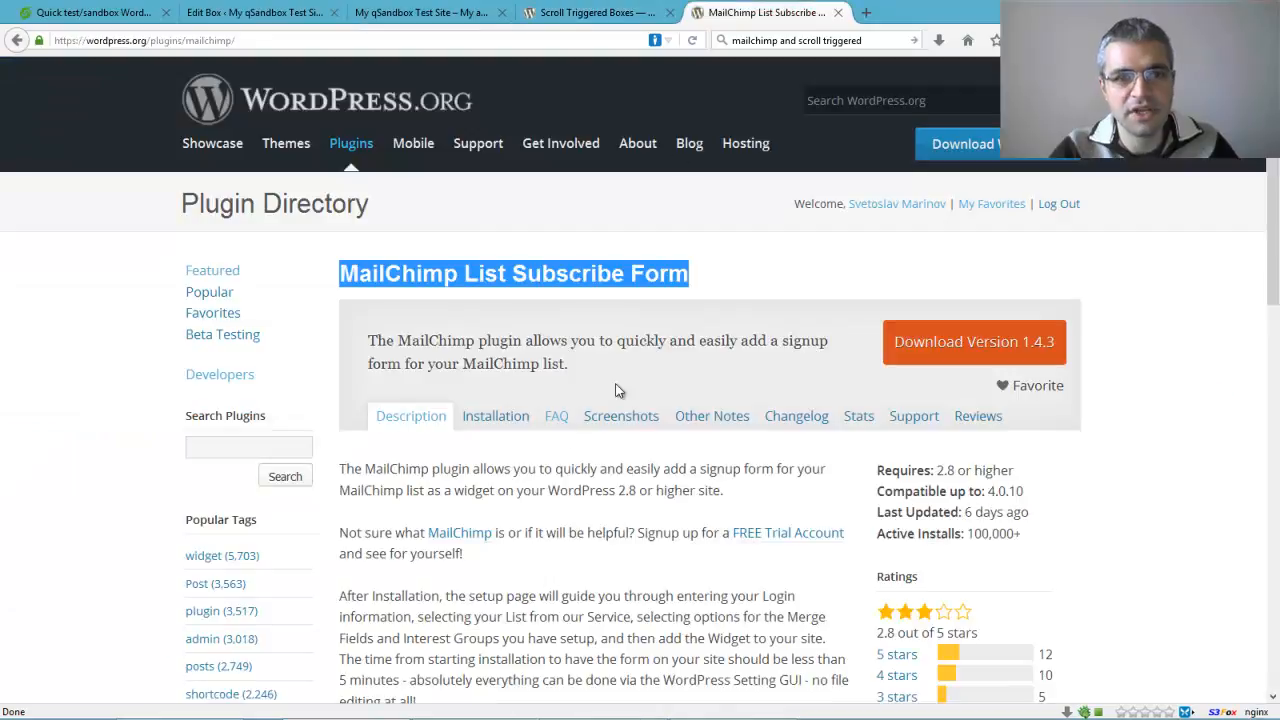
Read the MailChimp plugin description, then return to the Sample Box editor
scroll("down", 3)
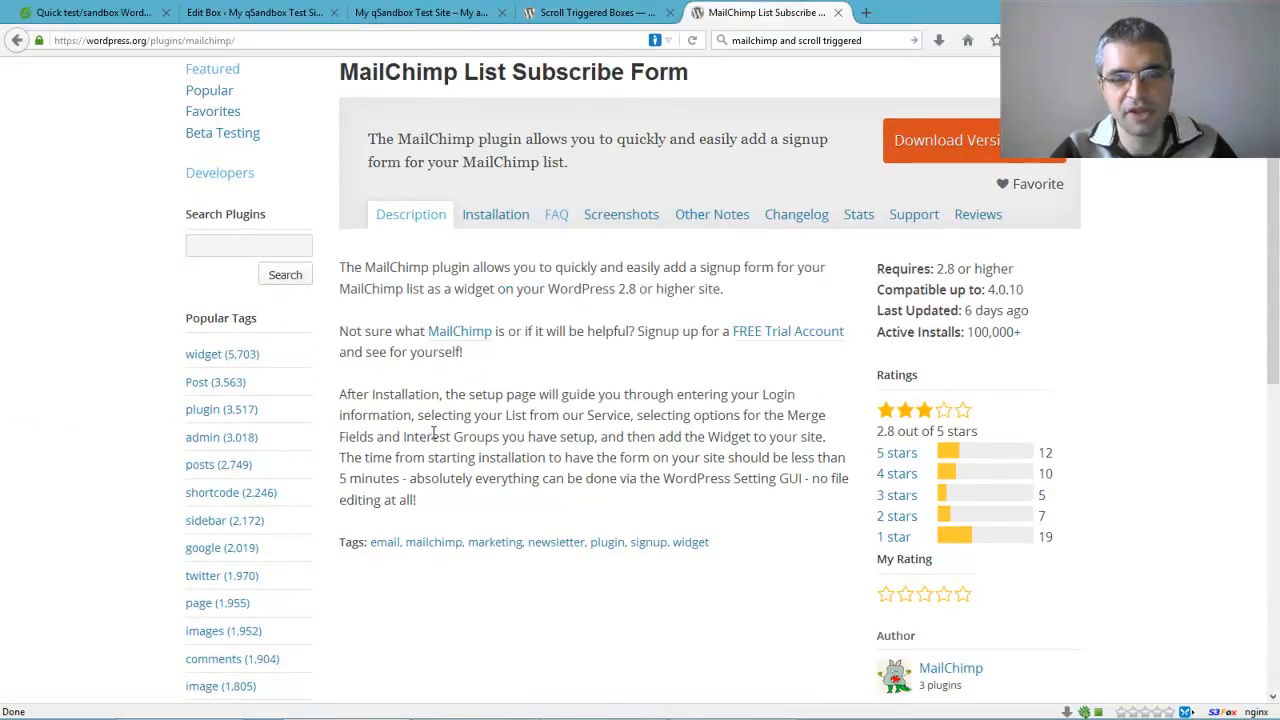
left_click_drag(378, 415, 418, 500)
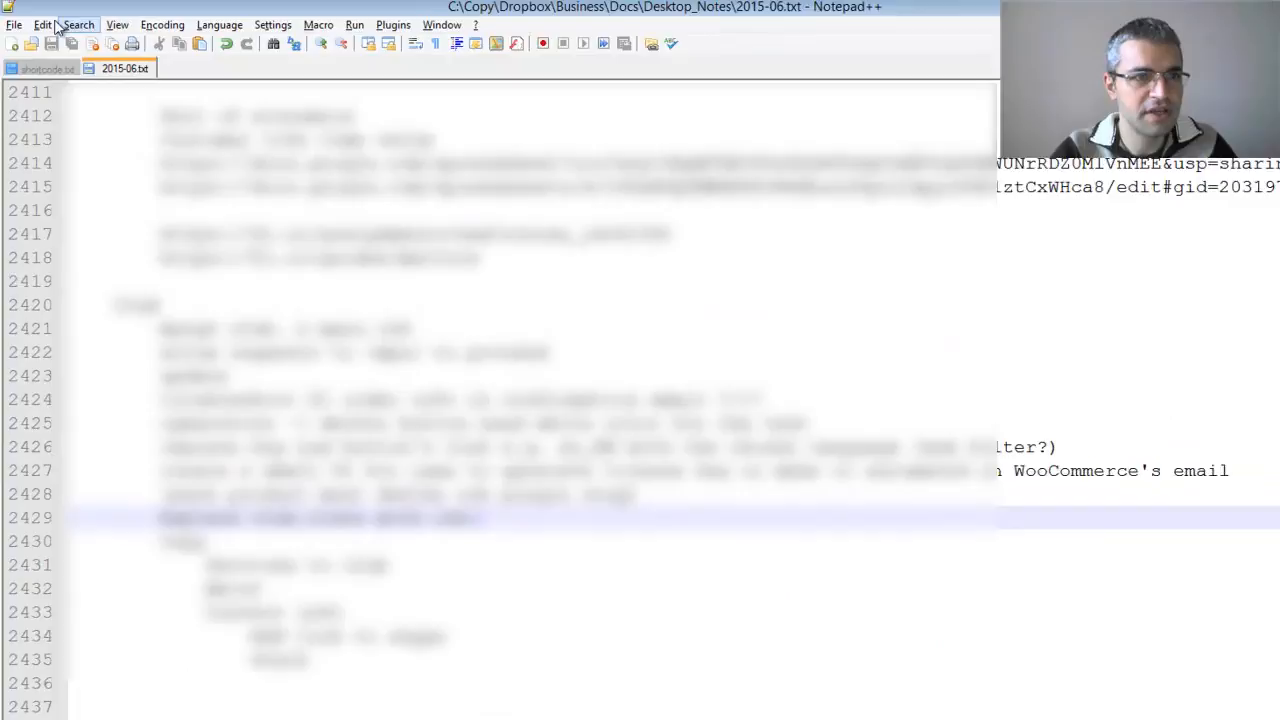
left_click(48, 70)
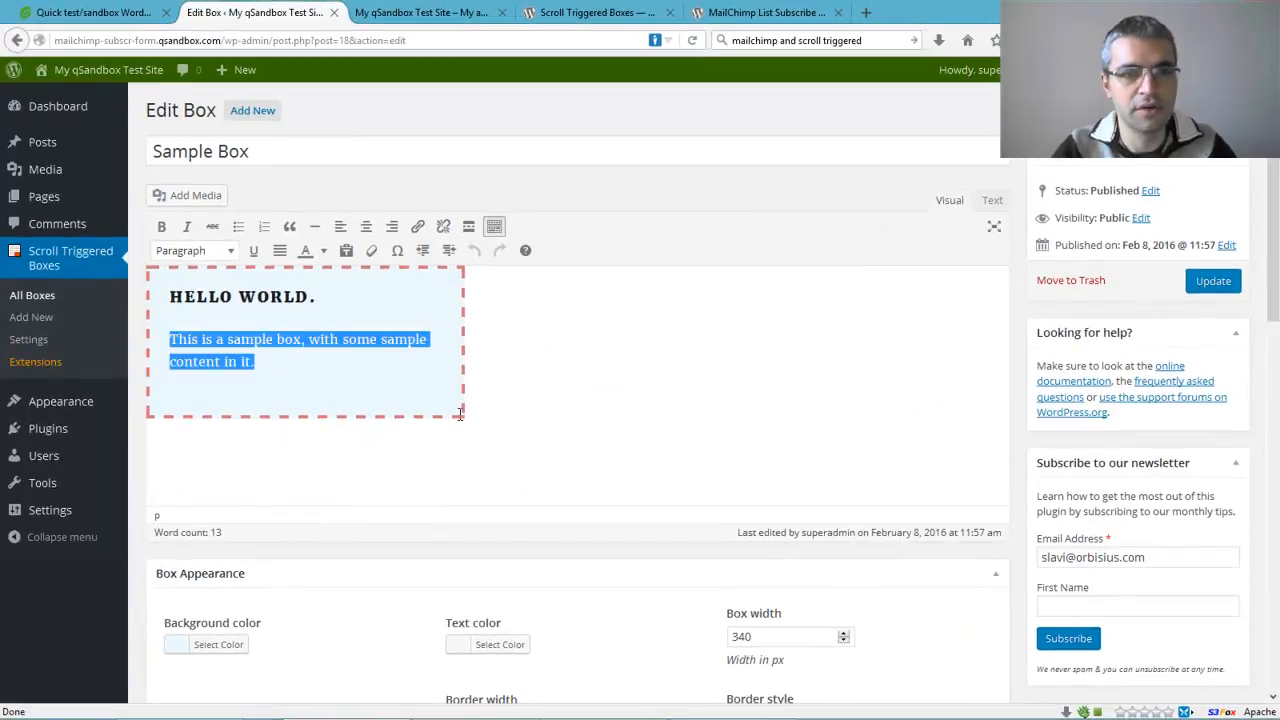
Replace the Sample Box content with [mailchimpsf_form], update it, and view the live site
type("[mailchimpsf_form]")
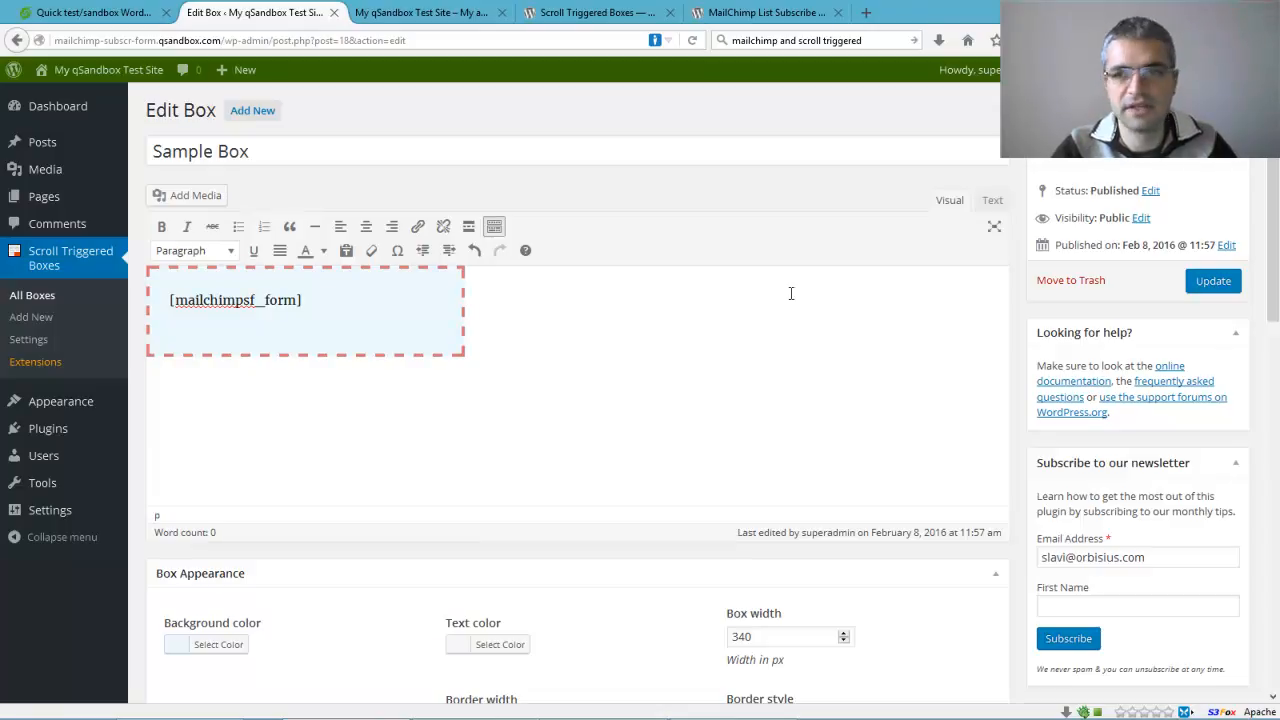
left_click(1212, 280)
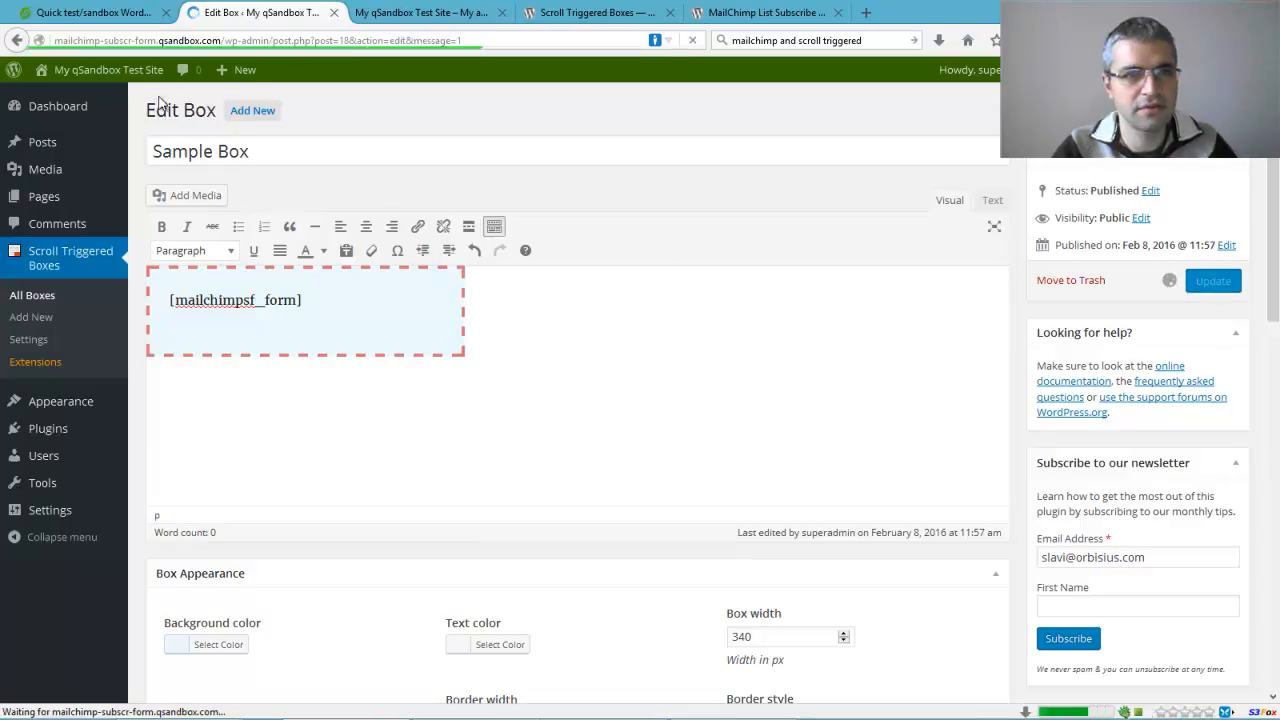
left_click(445, 13)
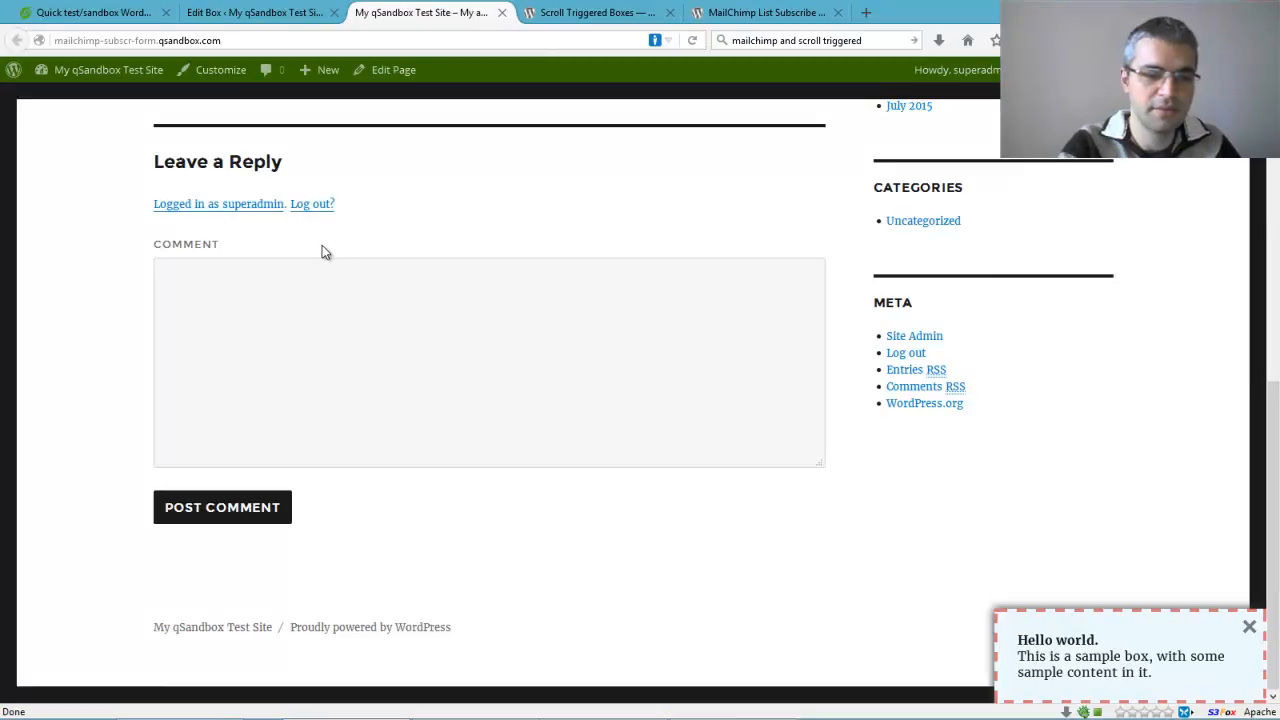
Reload the live site, scroll to trigger the box, and focus the MailChimp email field
left_click(1248, 626)
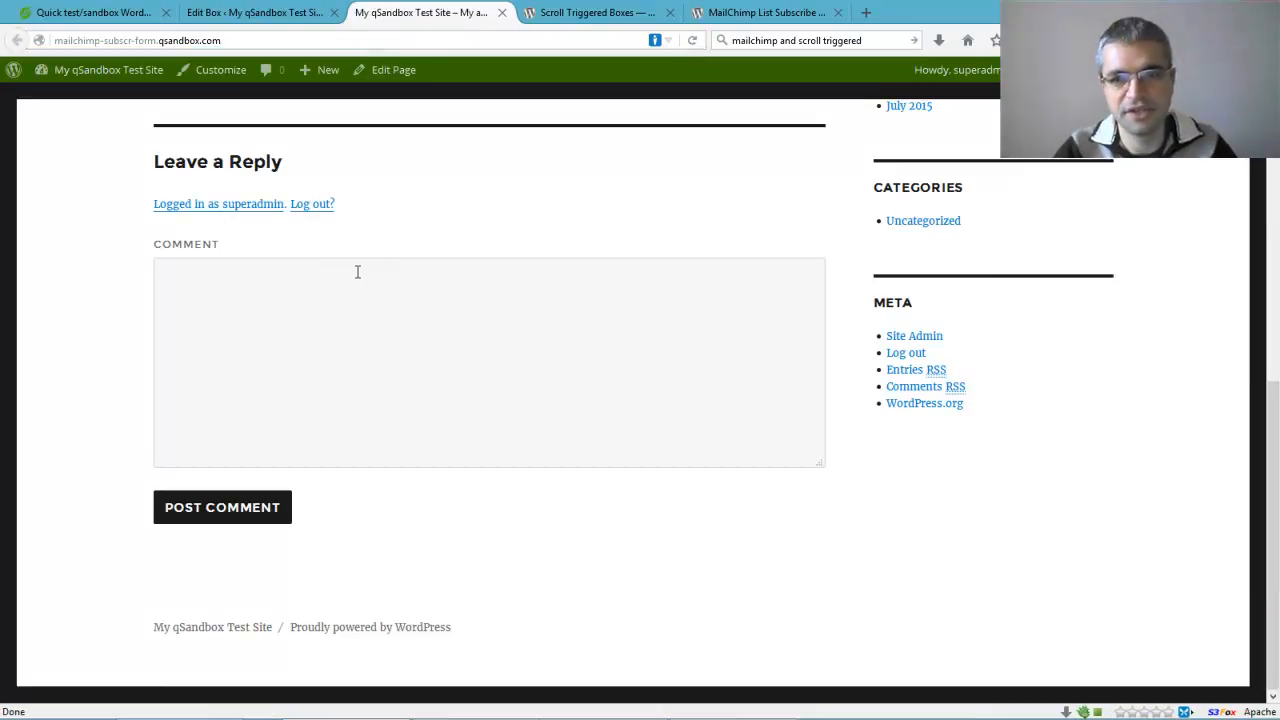
scroll("up", 3)
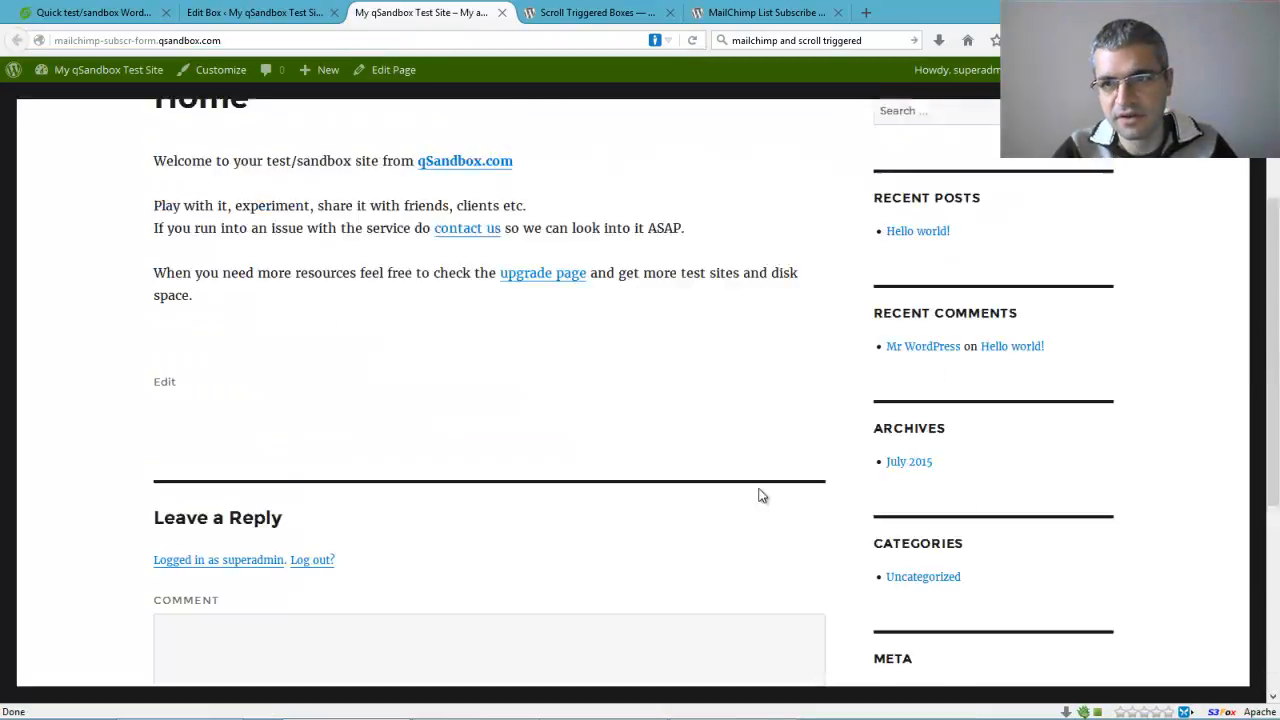
scroll("down", 3)
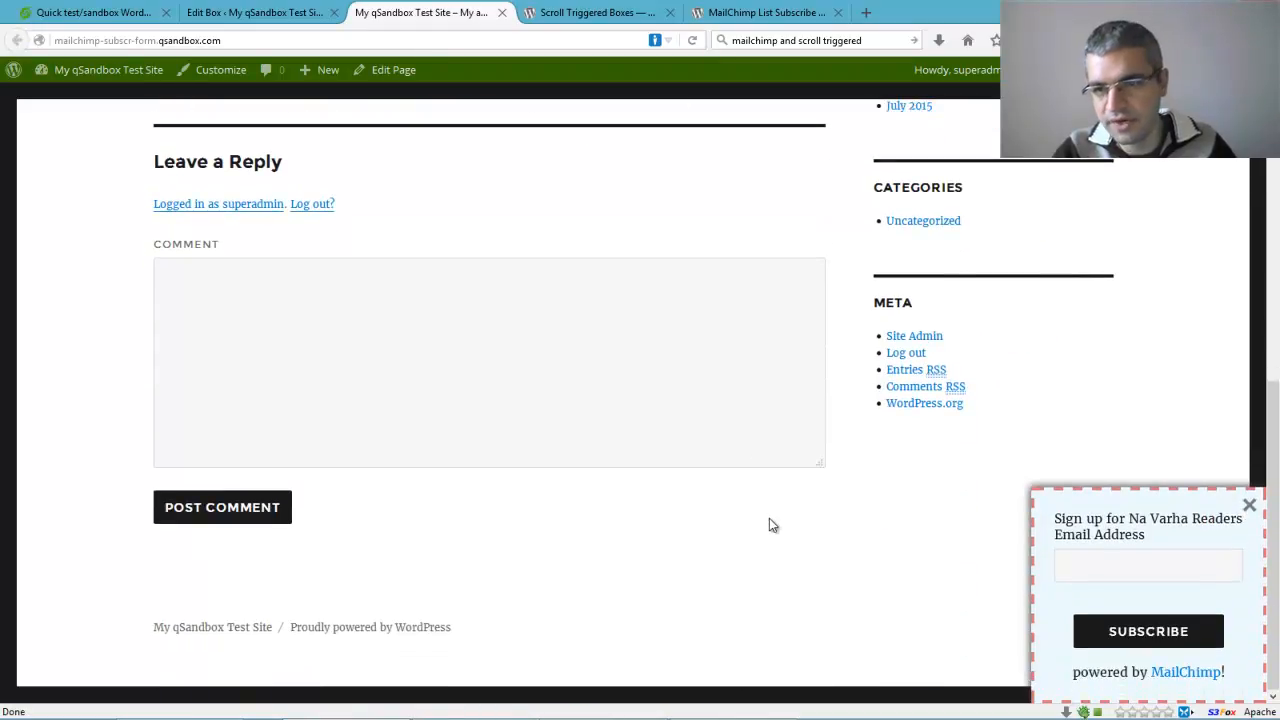
left_click(1148, 565)
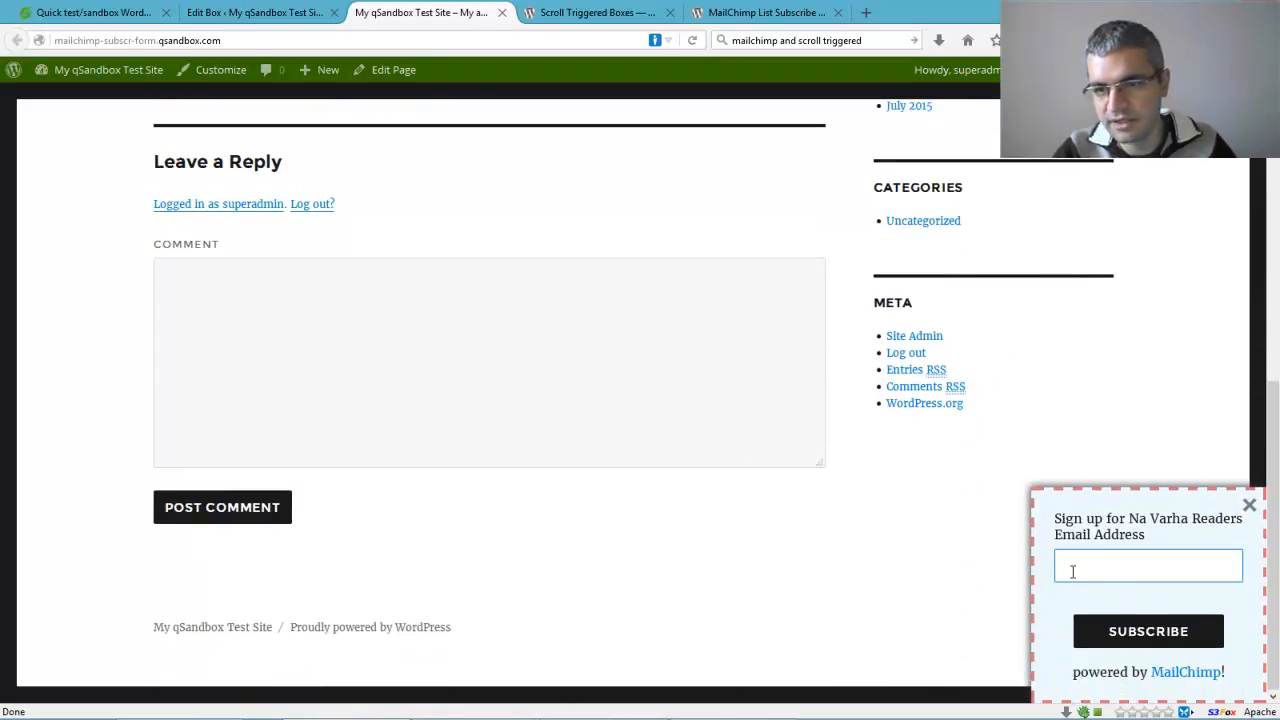
left_click(1148, 565)
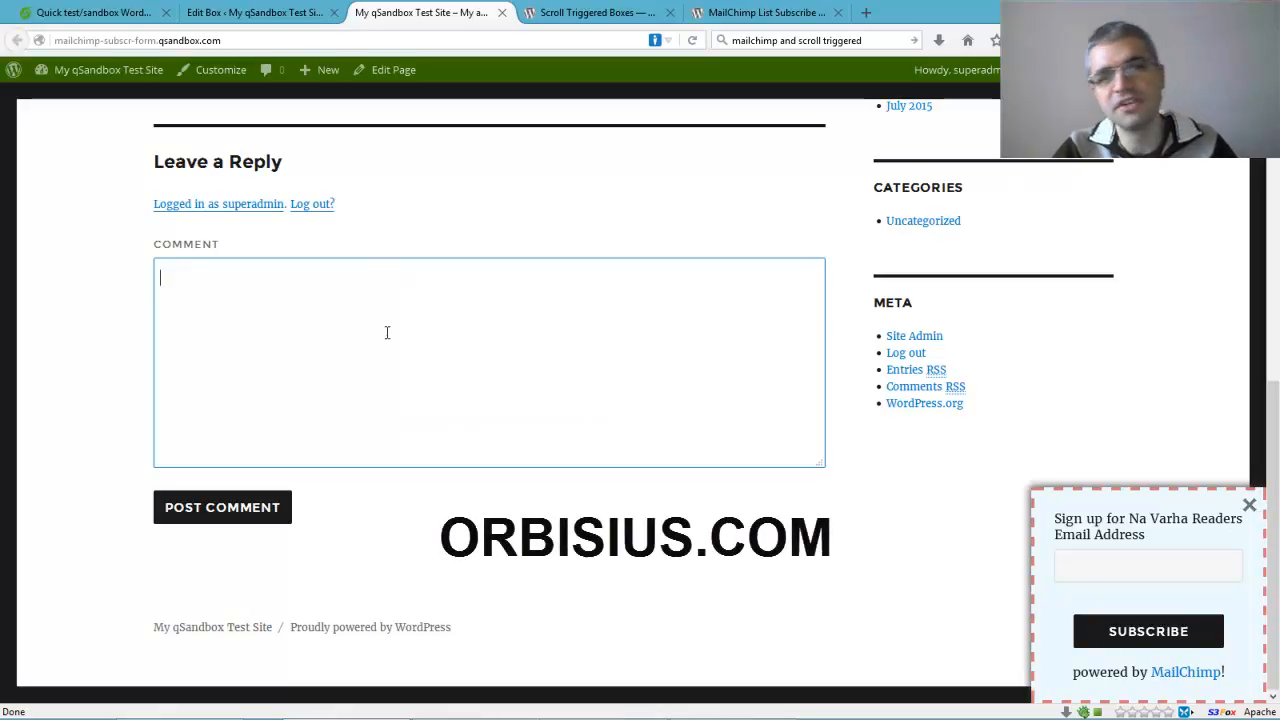
mouse_move(125, 336)
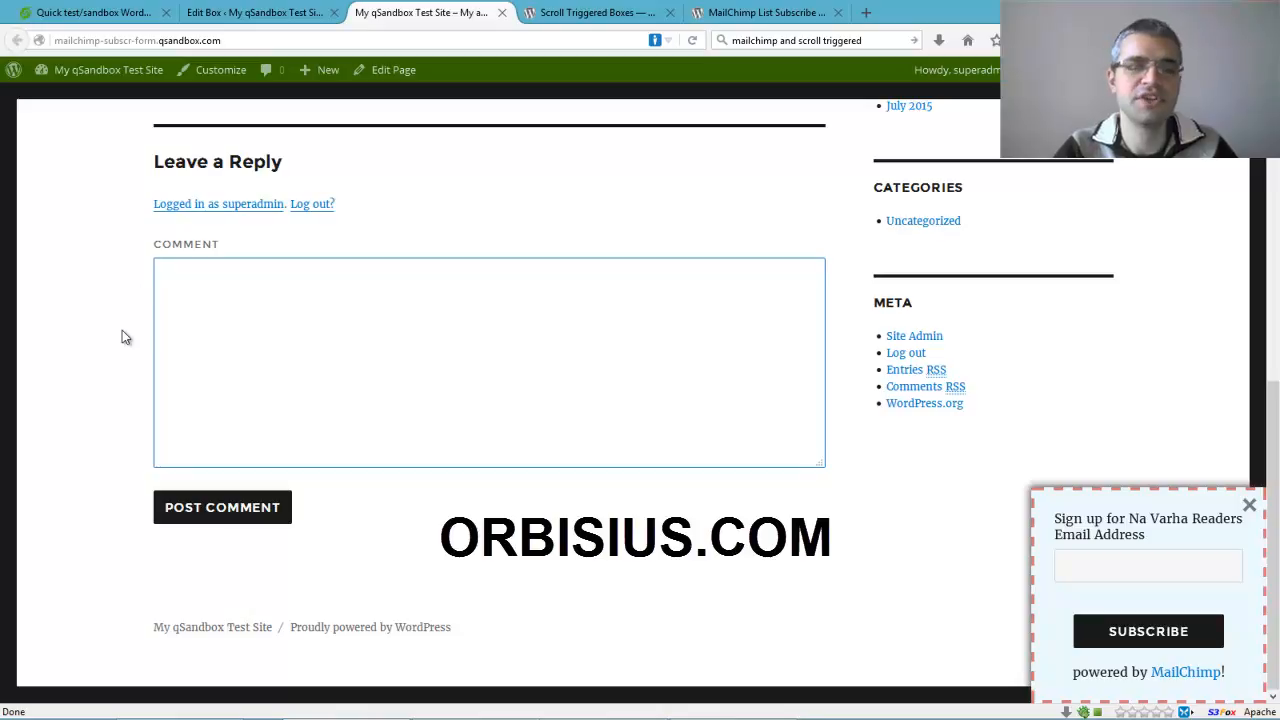